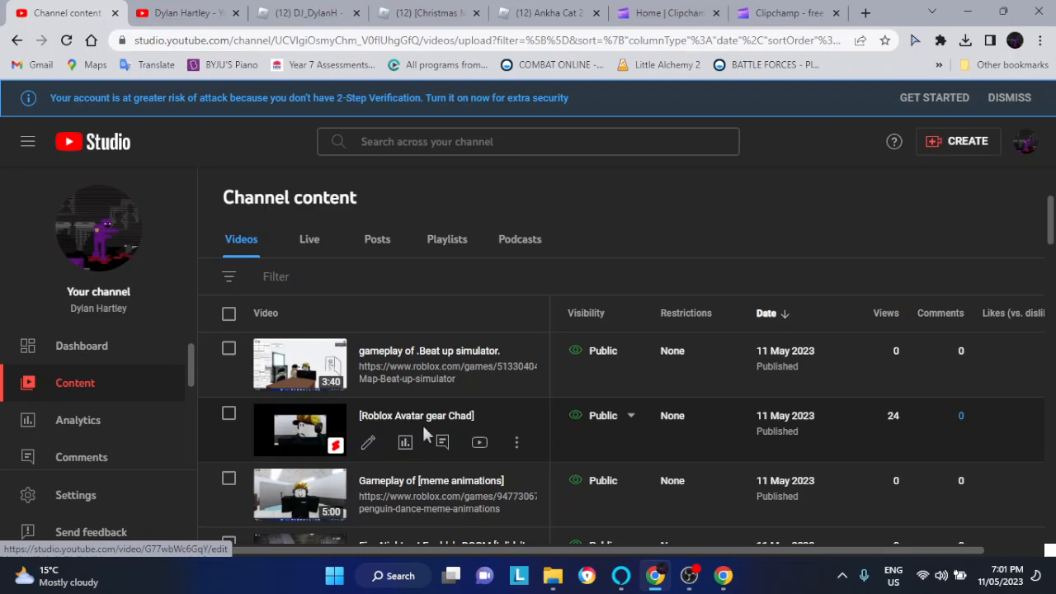
mouse_move(404, 442)
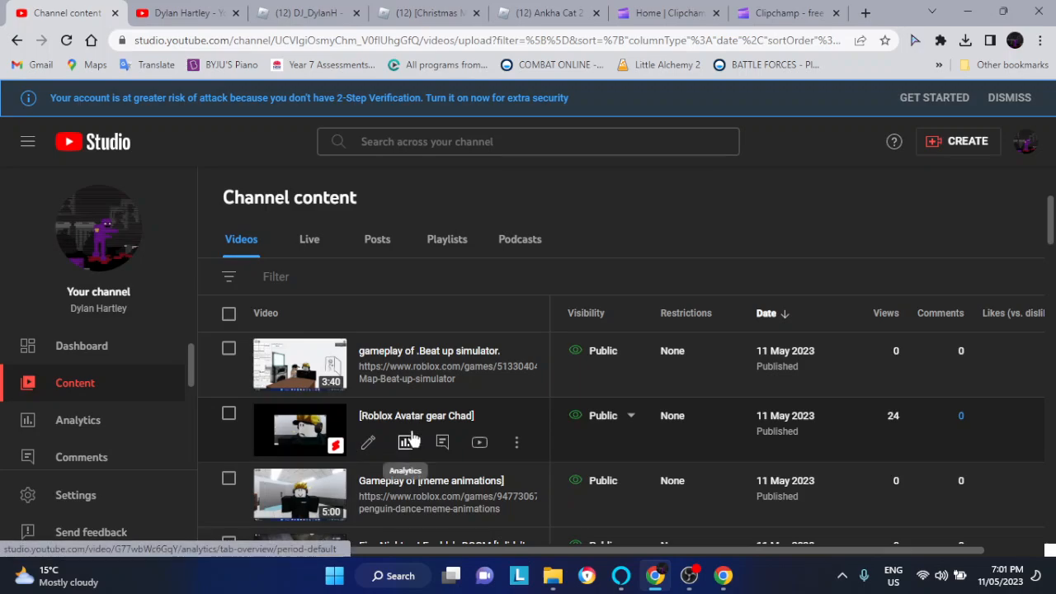
mouse_move(907, 431)
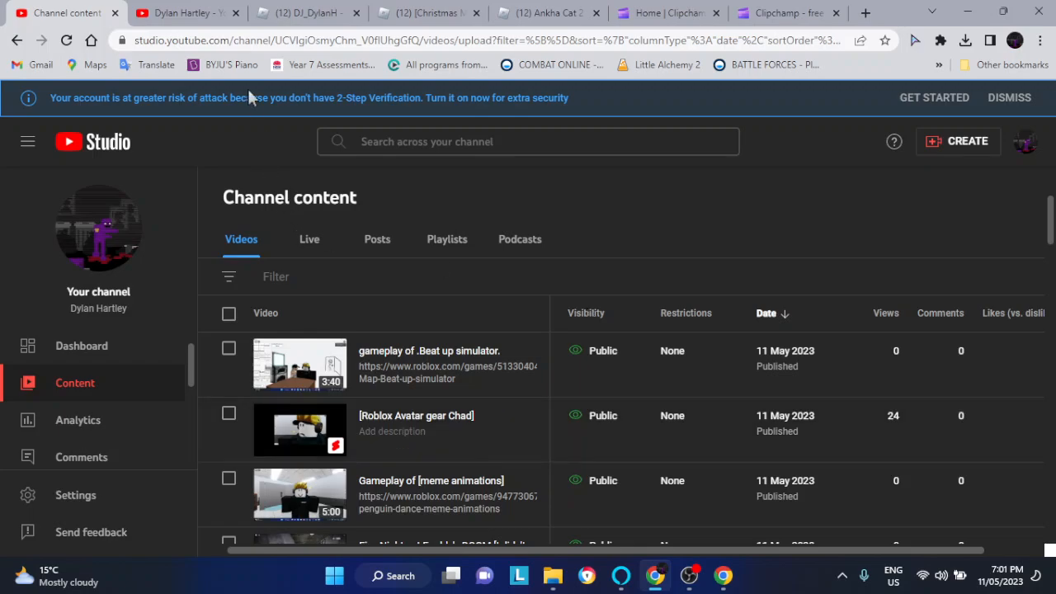
View the Dylan Hartley channel's featured videos on the HOME tab, then return to Studio.
left_click(186, 12)
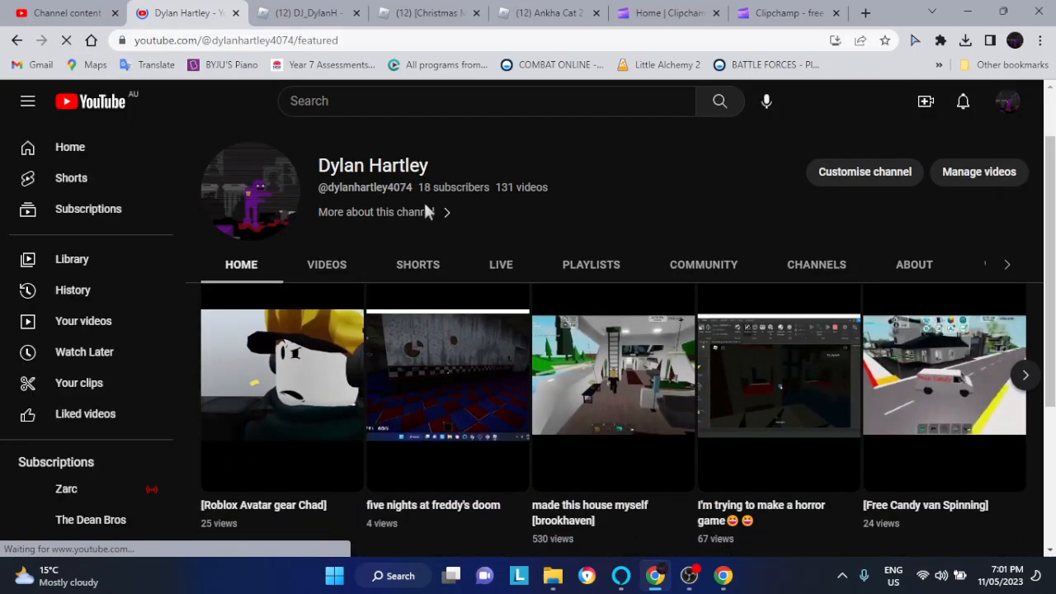
scroll("down", 3)
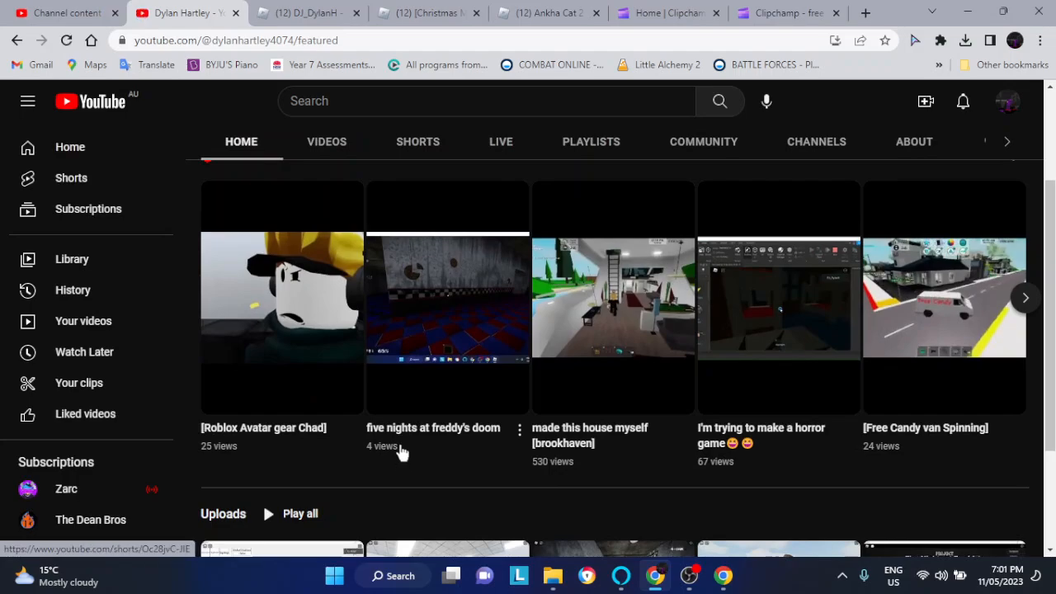
mouse_move(400, 446)
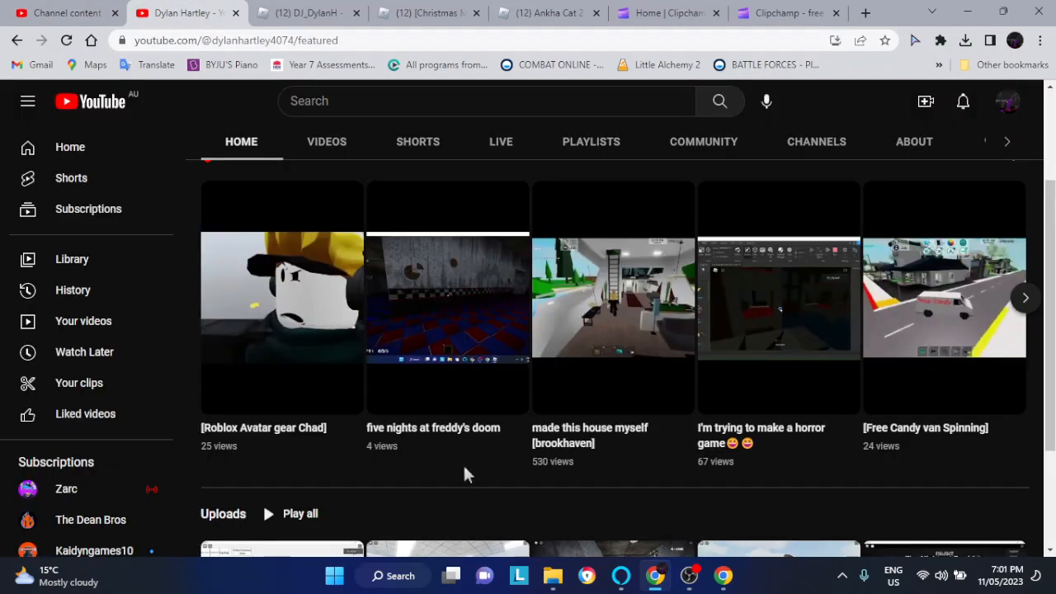
left_click(66, 12)
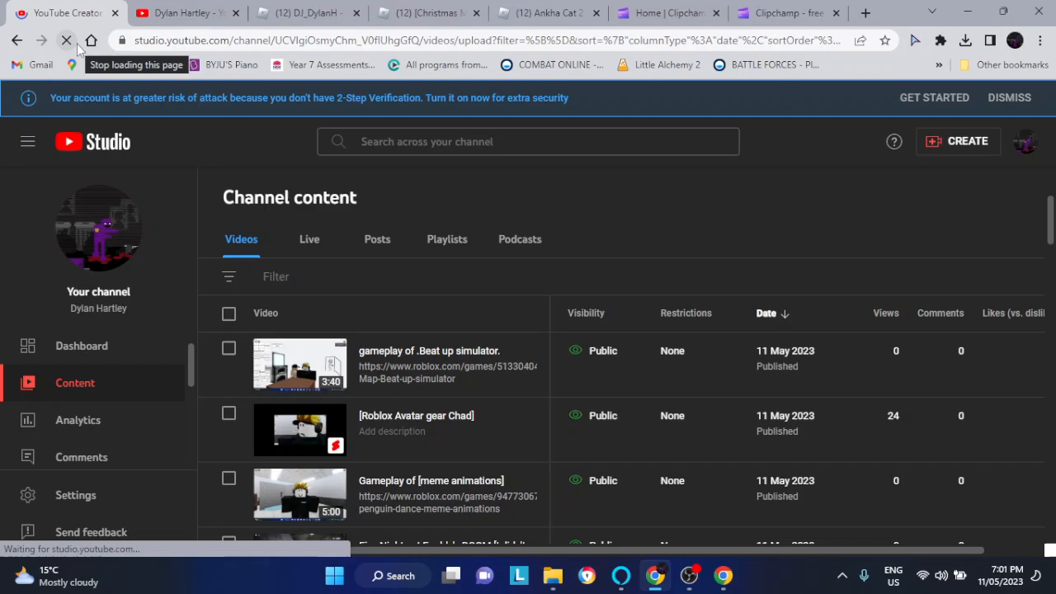
Reload Studio and scroll the dashboard's latest video, post, comments and subscribers cards.
left_click(66, 40)
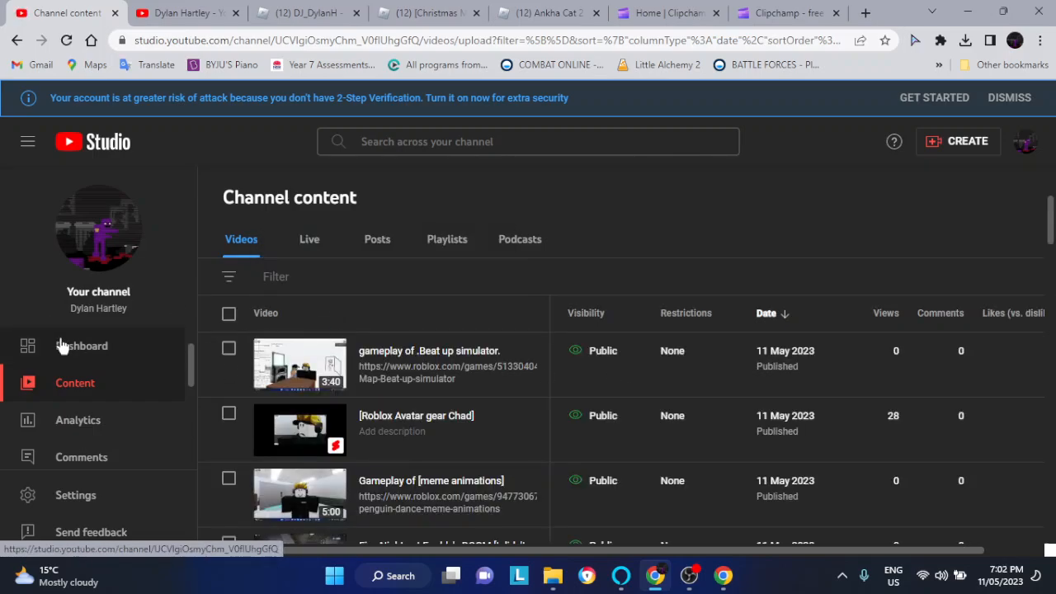
left_click(82, 346)
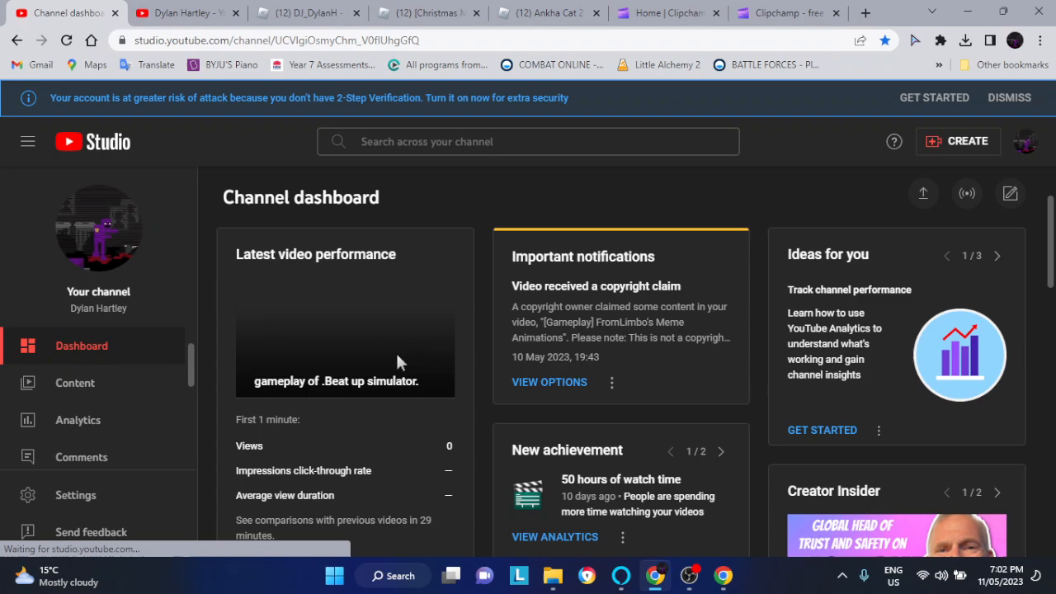
scroll("down", 3)
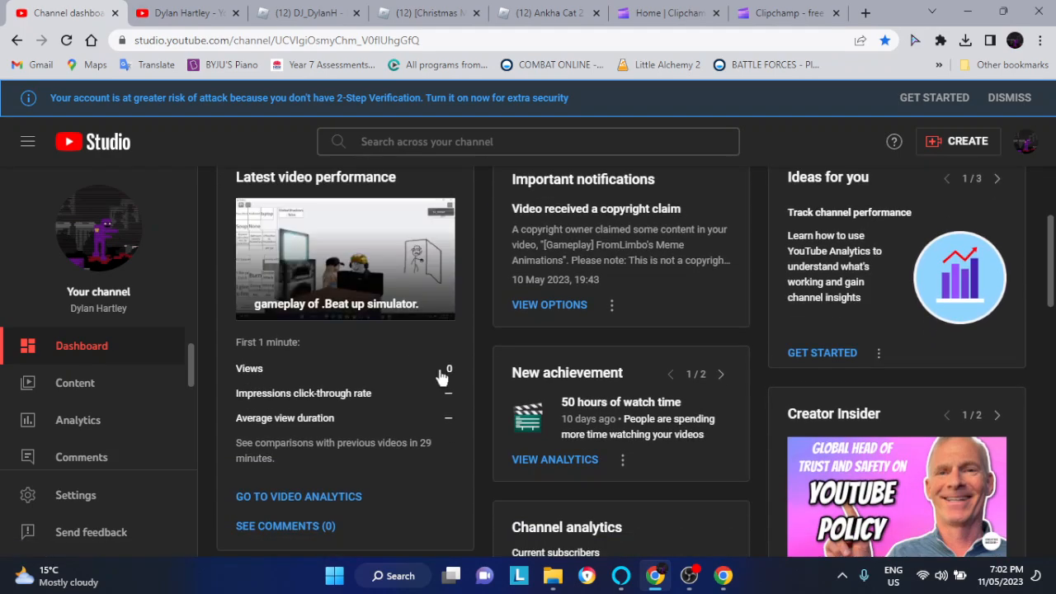
mouse_move(433, 380)
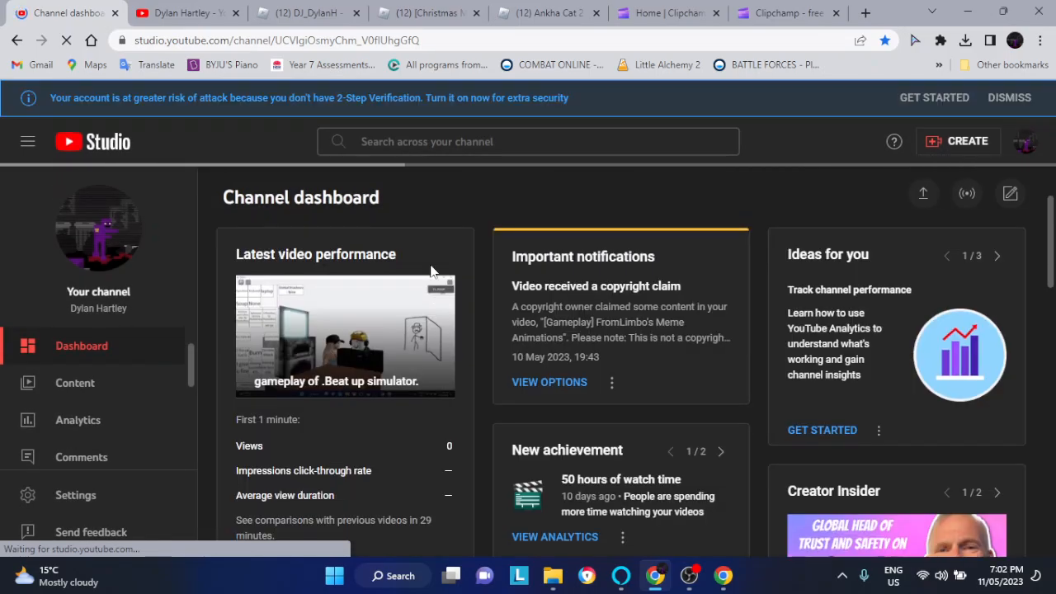
scroll("down", 3)
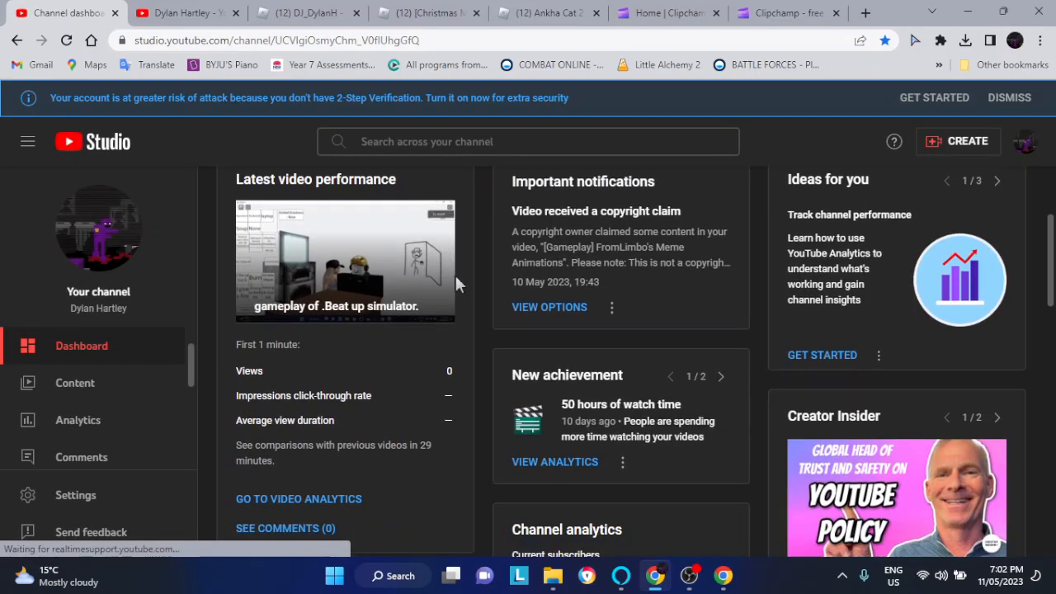
scroll("down", 3)
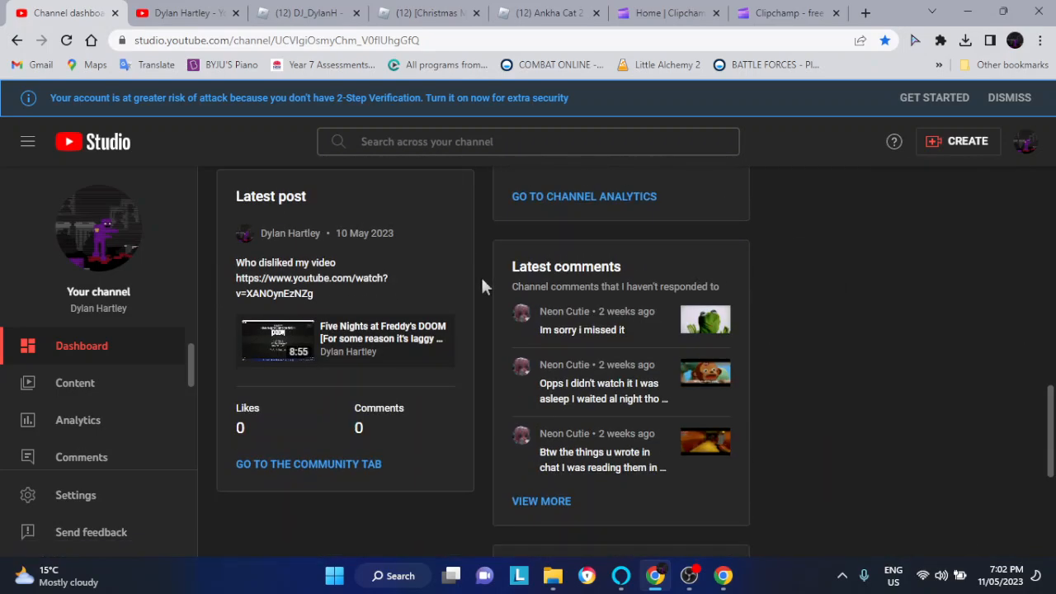
scroll("down", 3)
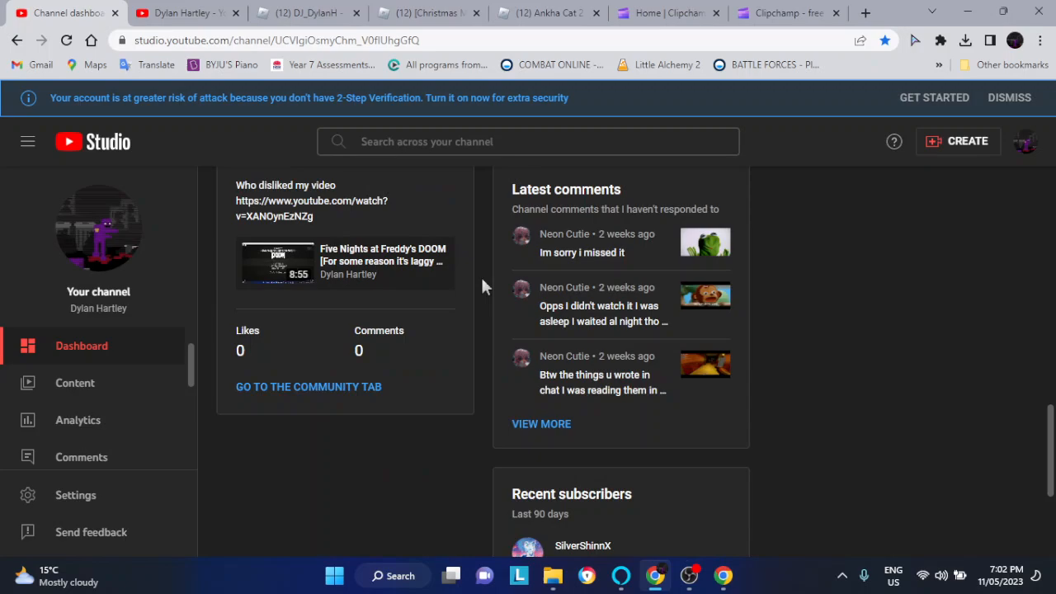
scroll("up", 3)
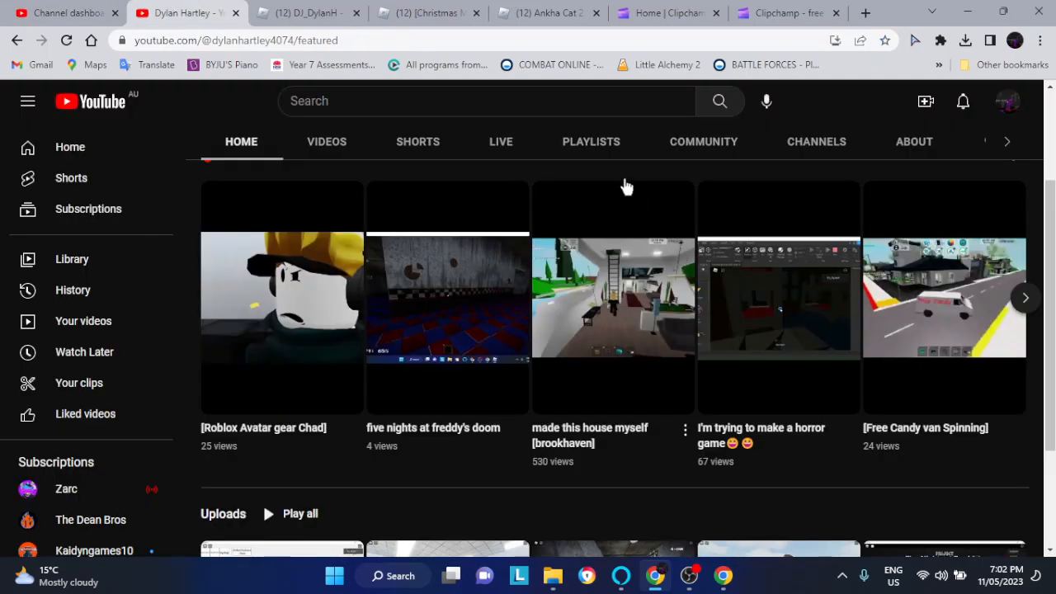
Open the channel's COMMUNITY tab and scroll through its posts.
left_click(702, 141)
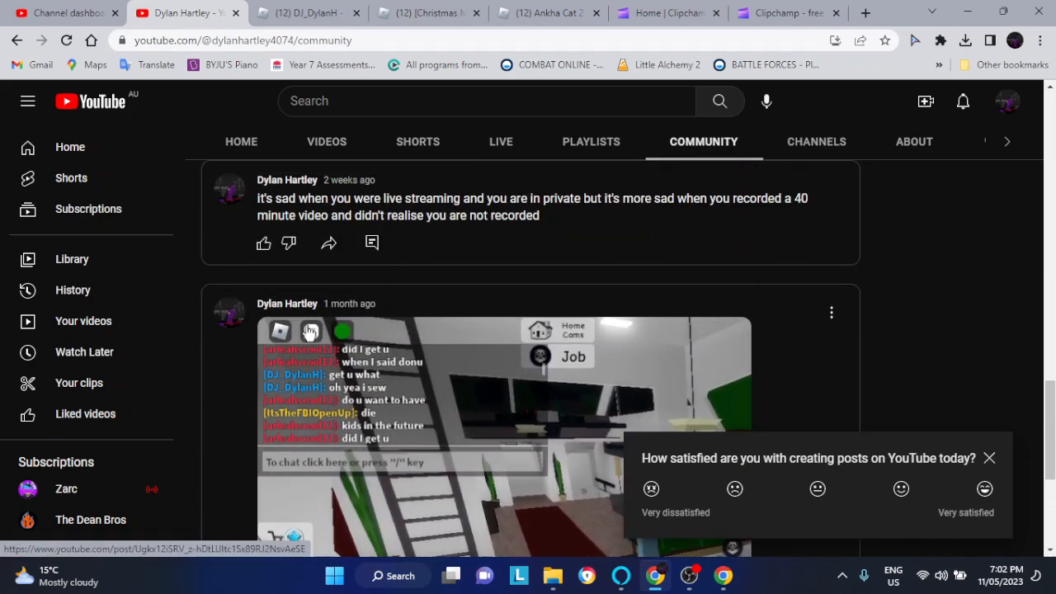
scroll("down", 3)
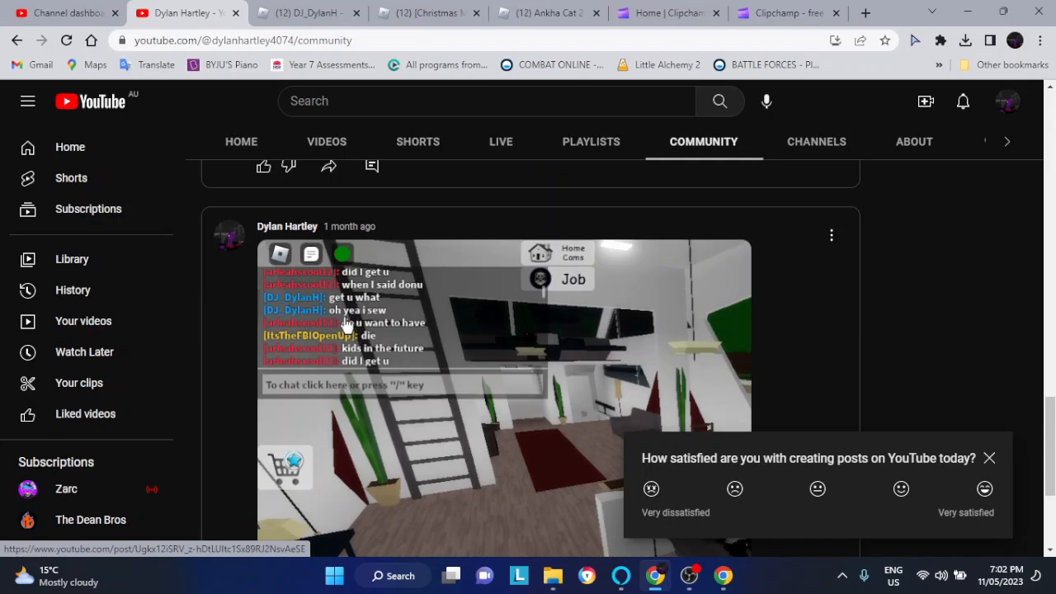
mouse_move(359, 336)
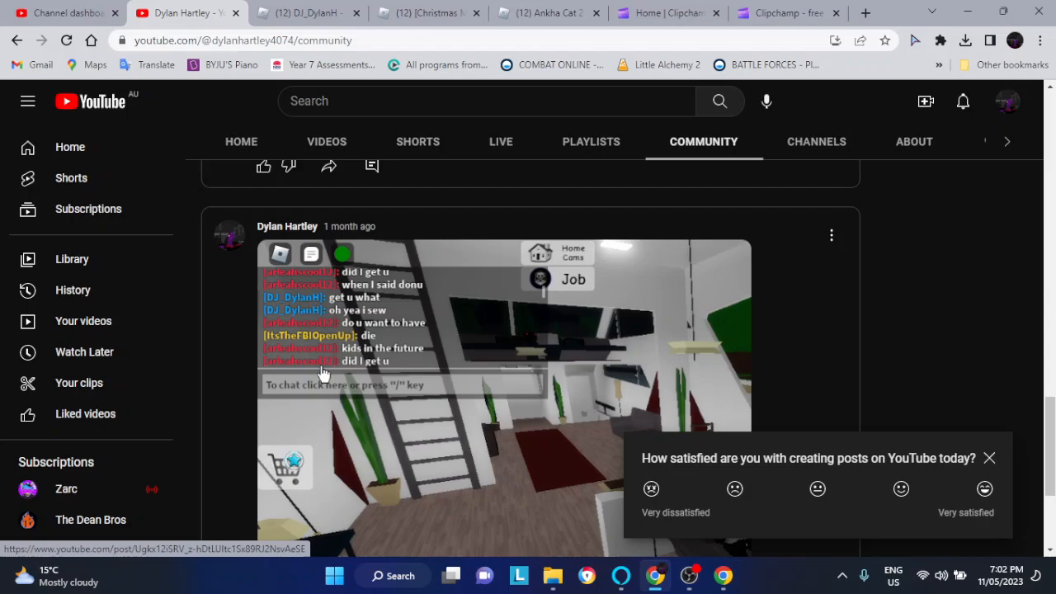
scroll("down", 3)
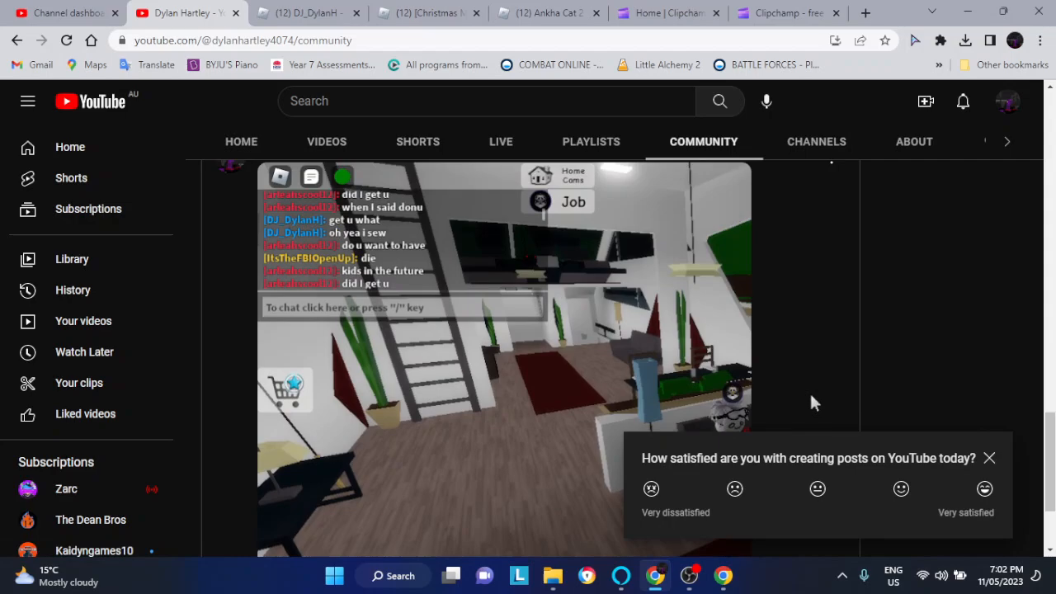
mouse_move(850, 365)
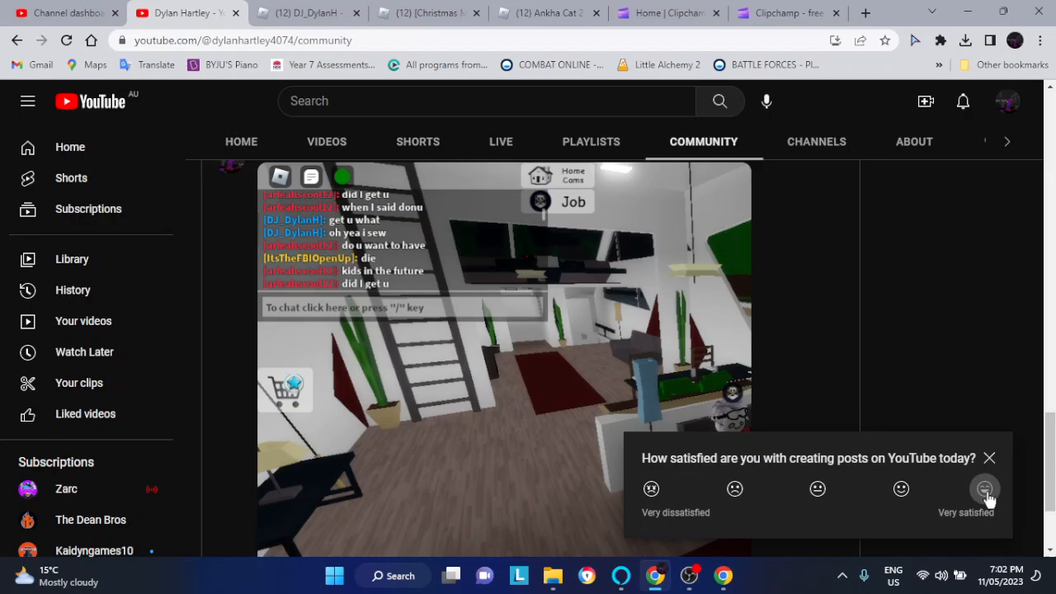
Rate post creation 'Very satisfied' in the survey and keep browsing the posts.
left_click(983, 488)
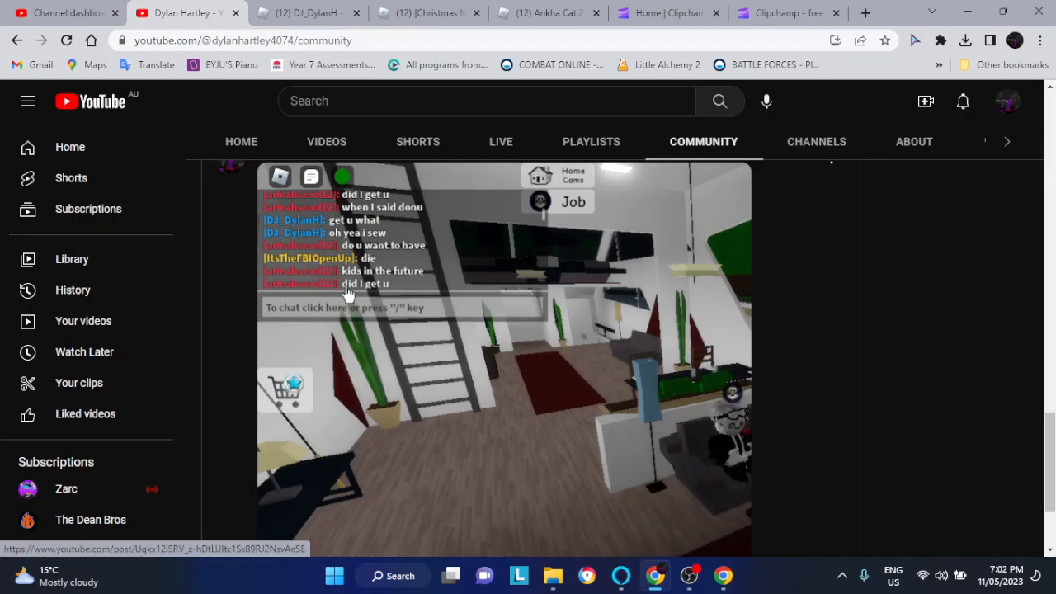
scroll("down", 3)
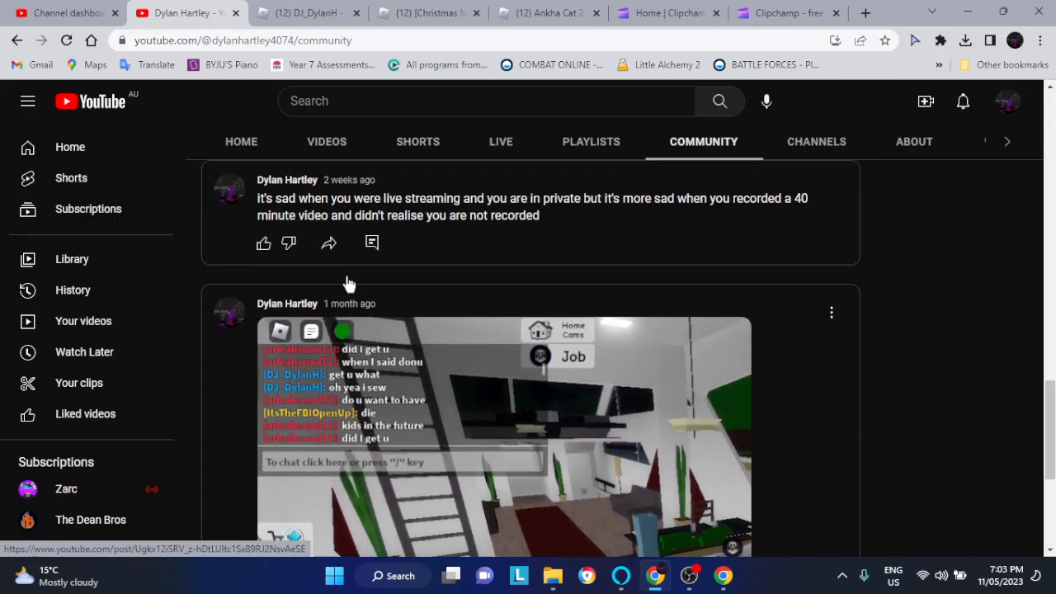
scroll("down", 3)
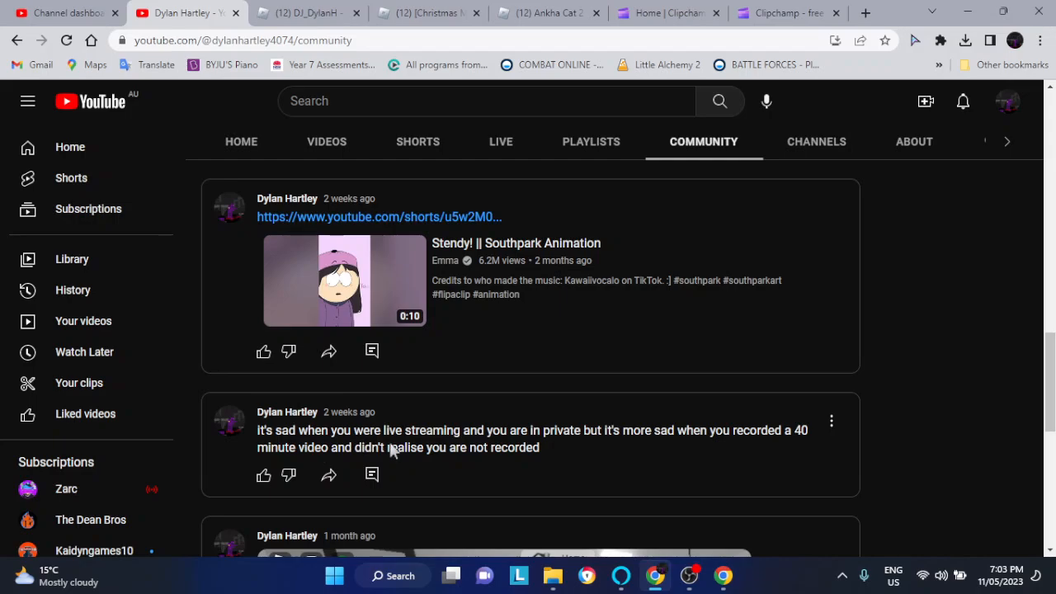
mouse_move(652, 452)
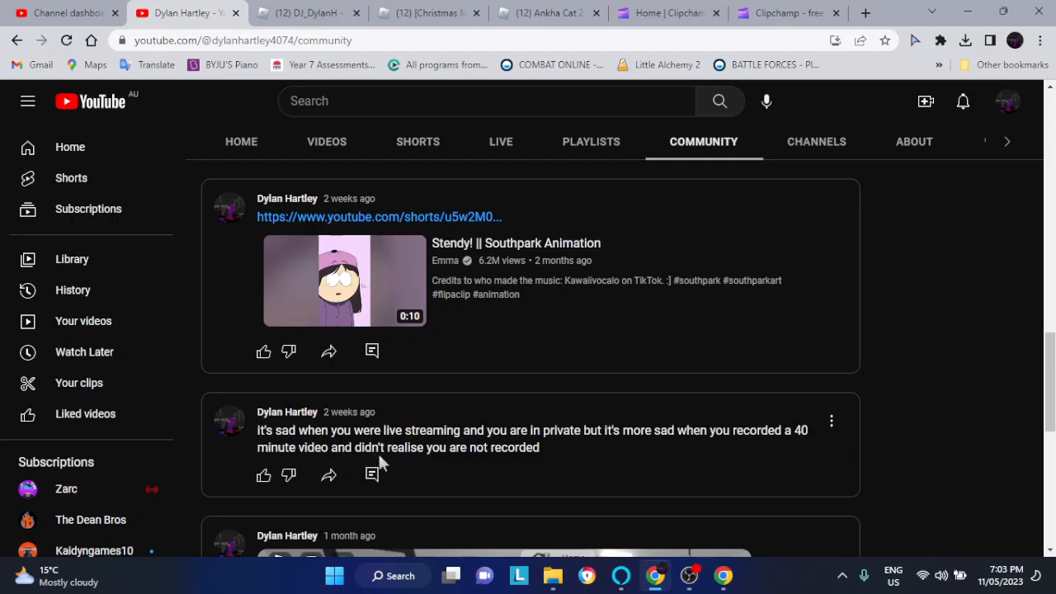
mouse_move(487, 472)
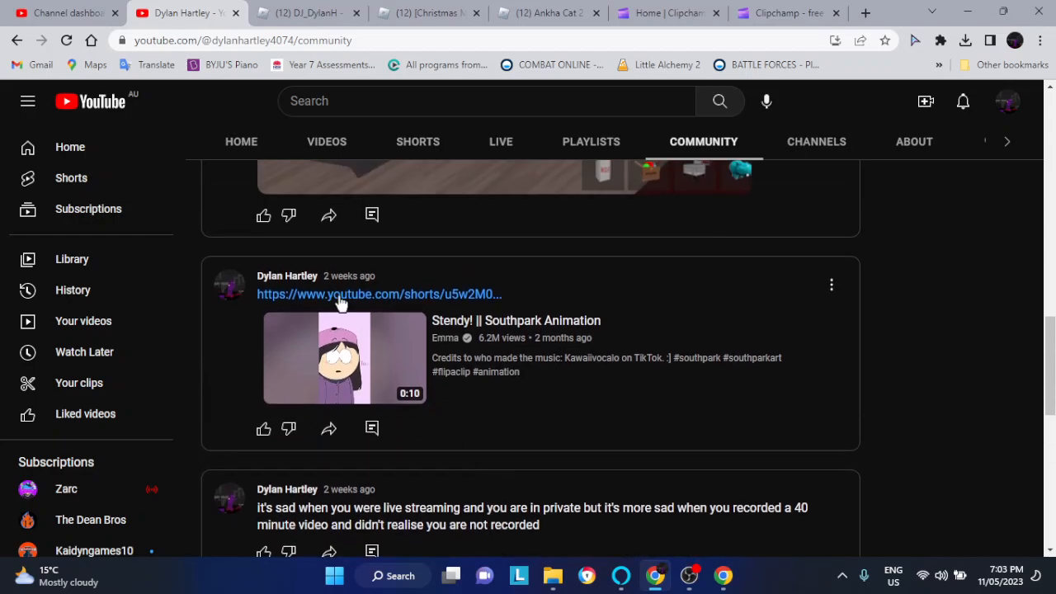
mouse_move(446, 355)
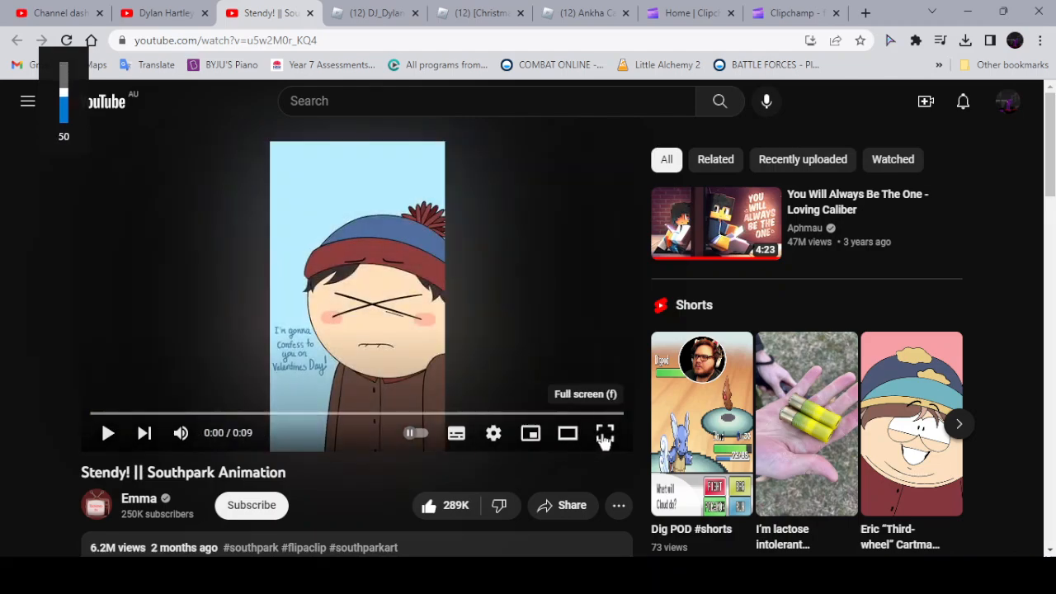
left_click(605, 432)
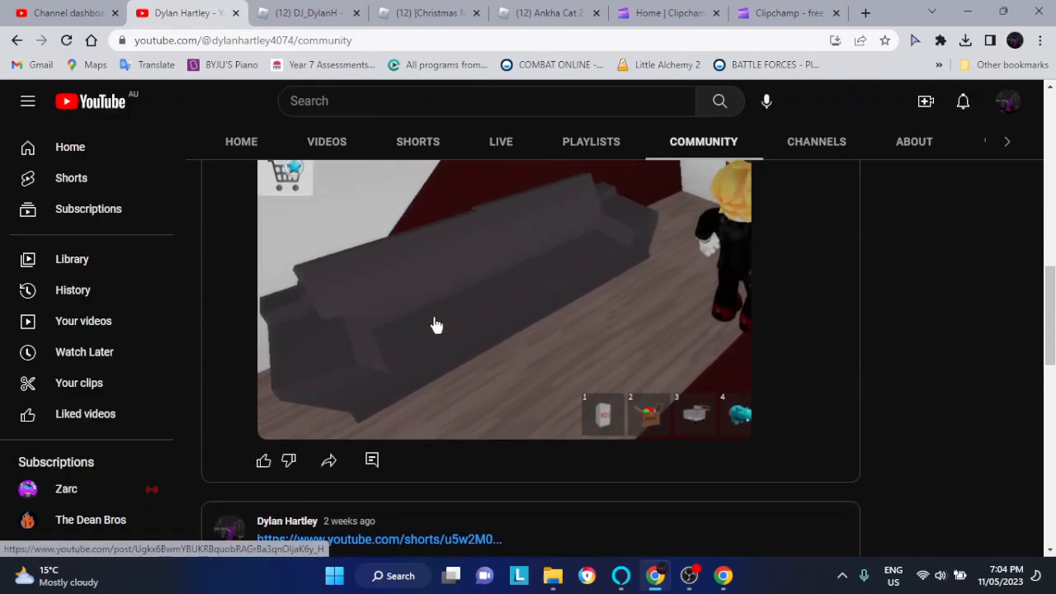
Return to the channel HOME tab and scroll through the featured videos and Uploads row.
scroll("down", 3)
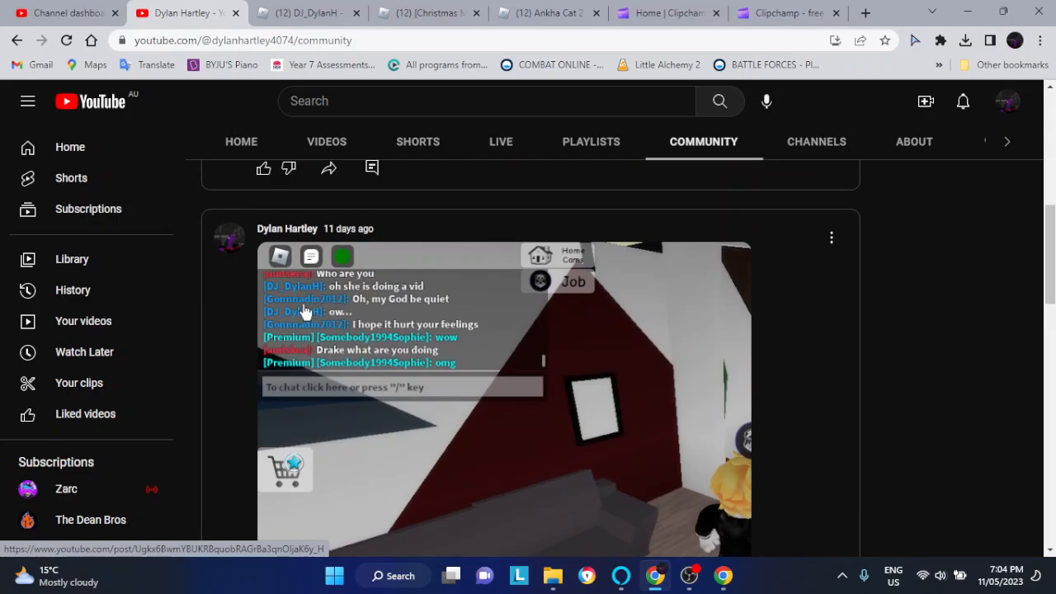
mouse_move(380, 340)
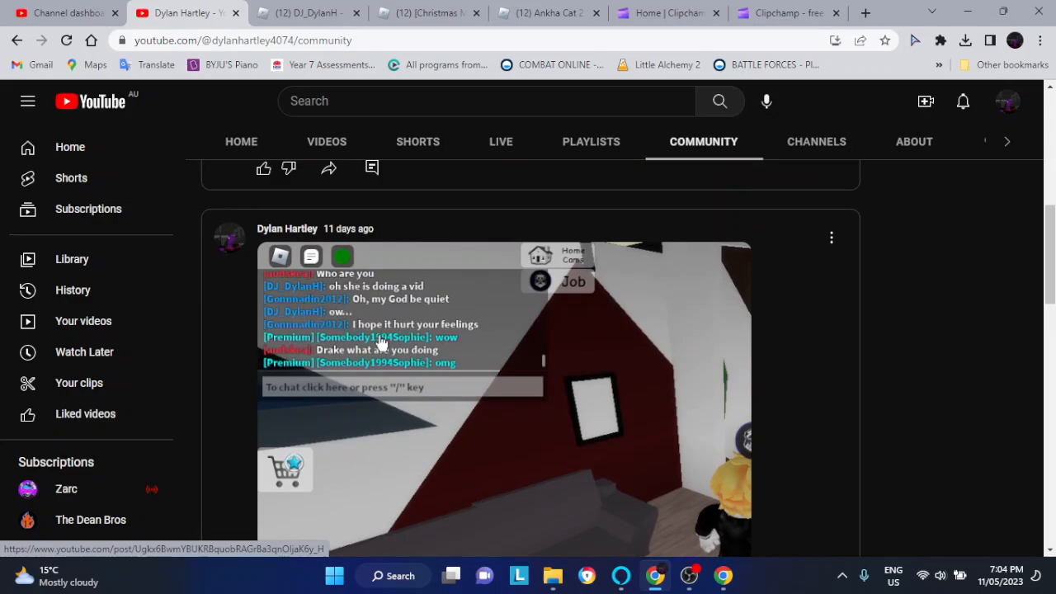
mouse_move(410, 326)
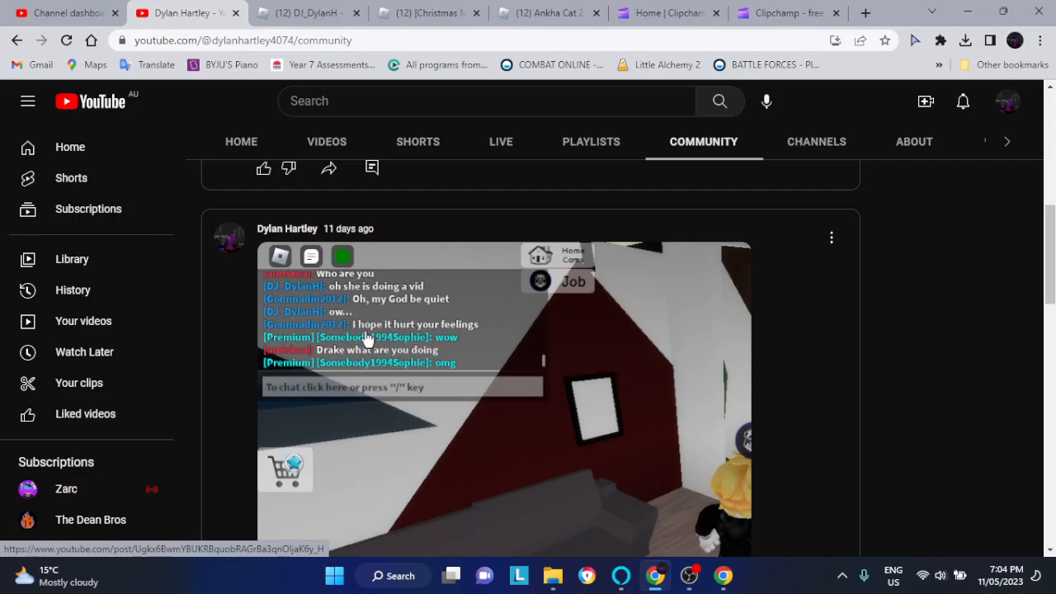
mouse_move(367, 338)
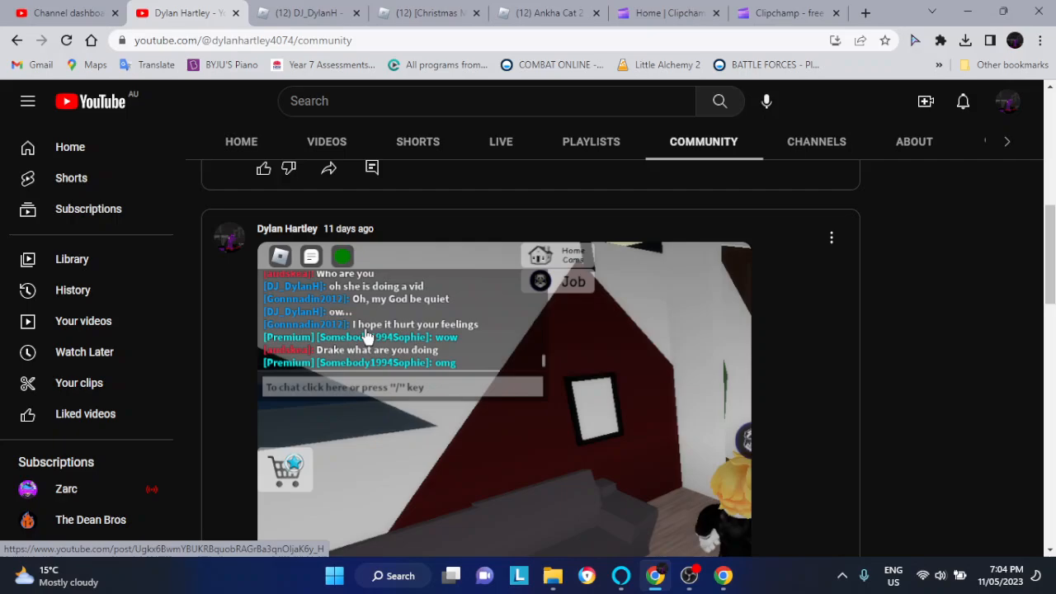
mouse_move(372, 309)
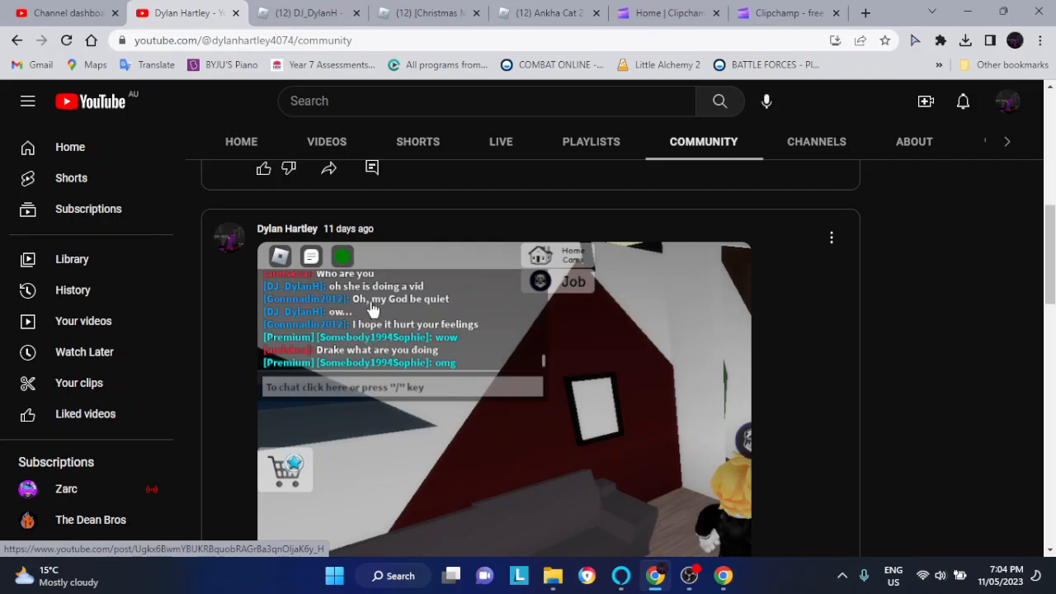
mouse_move(413, 311)
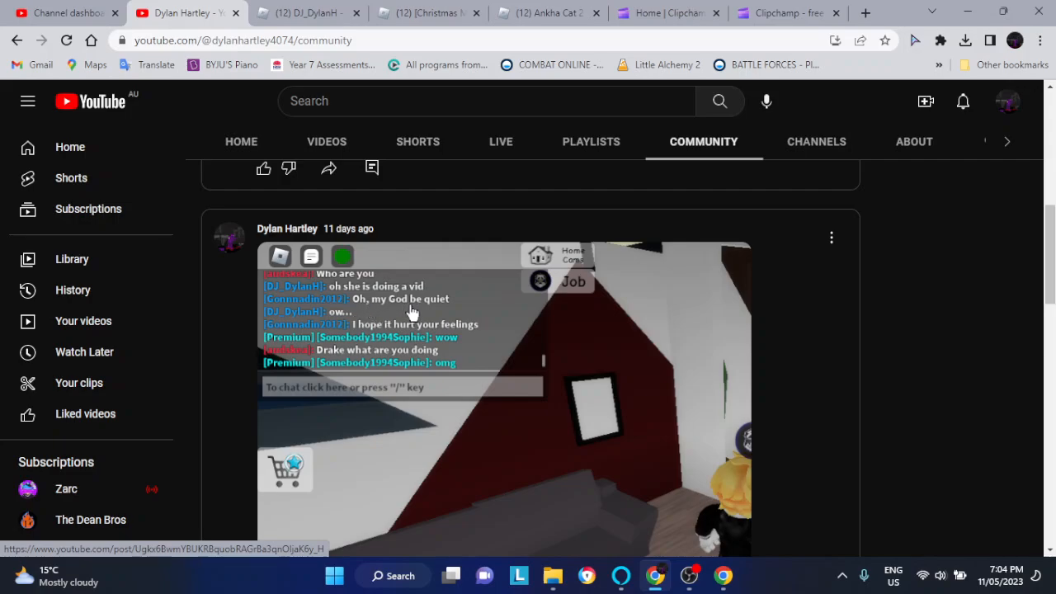
mouse_move(395, 299)
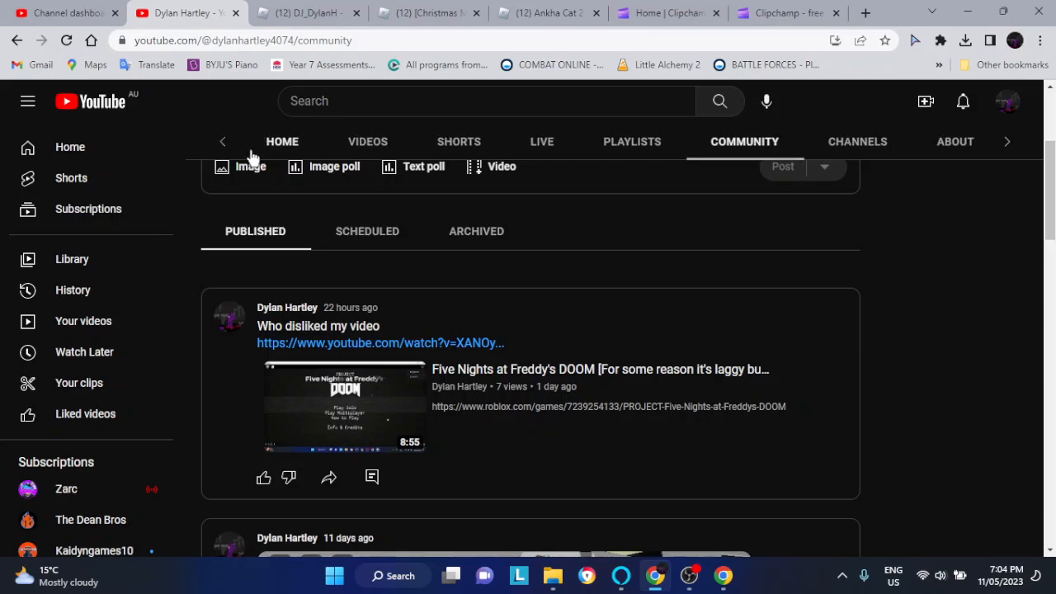
left_click(283, 141)
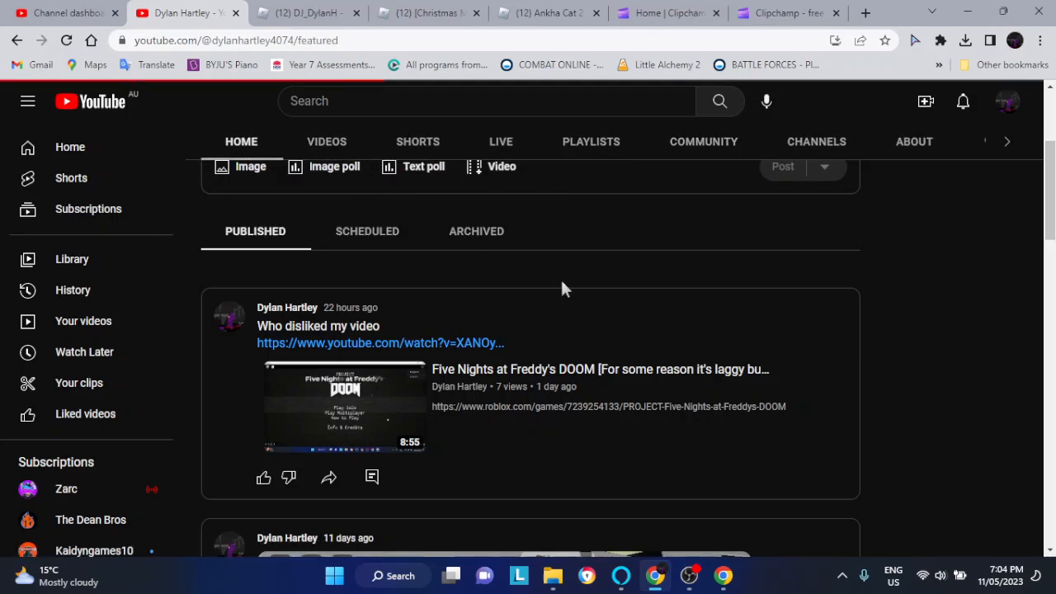
scroll("down", 3)
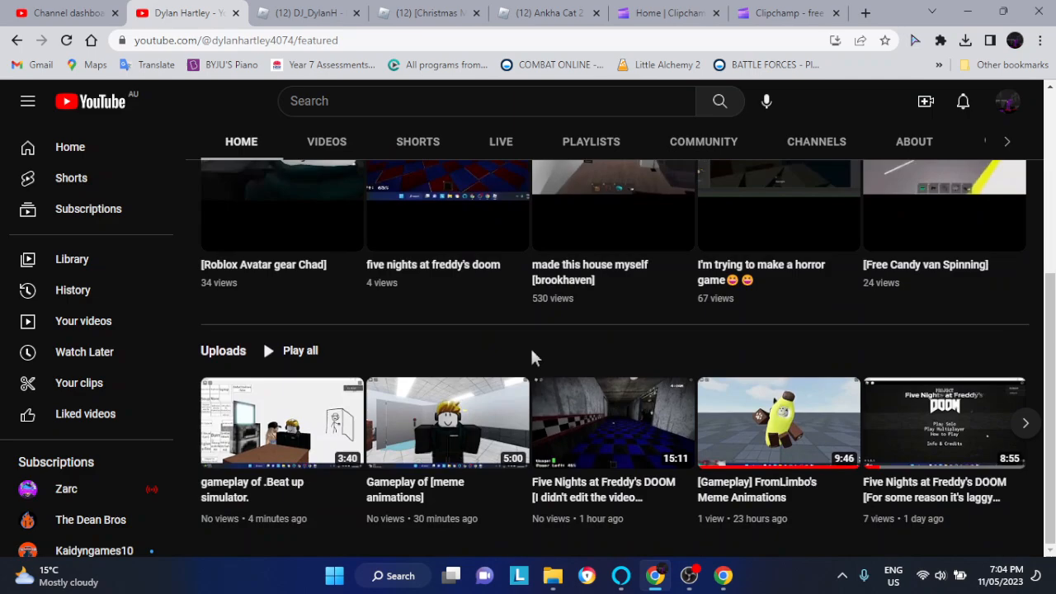
scroll("down", 3)
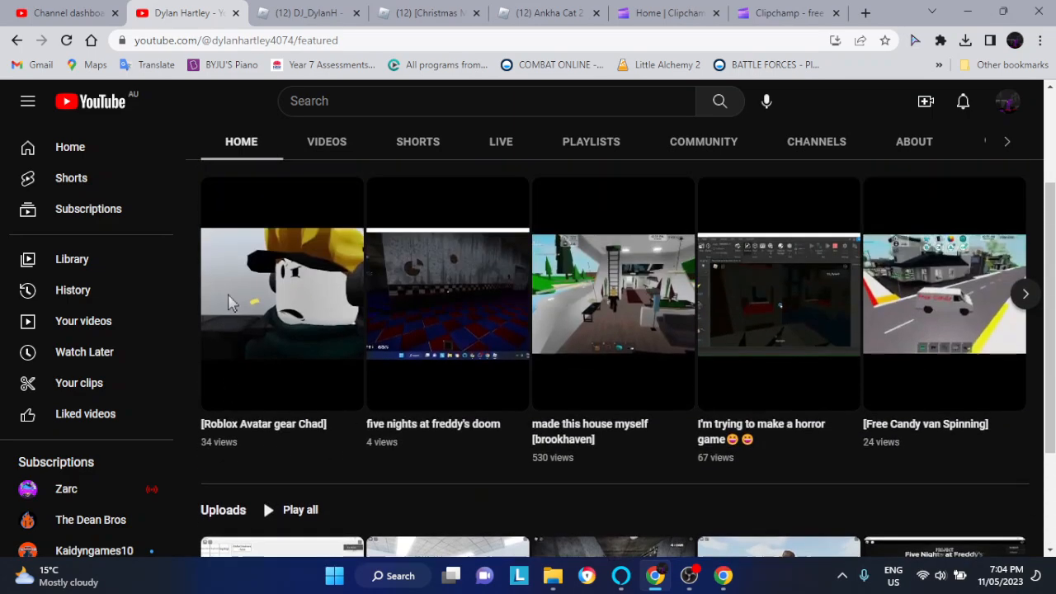
Switch to the Studio tab and toggle between Dashboard and Content, ending on Dashboard.
left_click(62, 13)
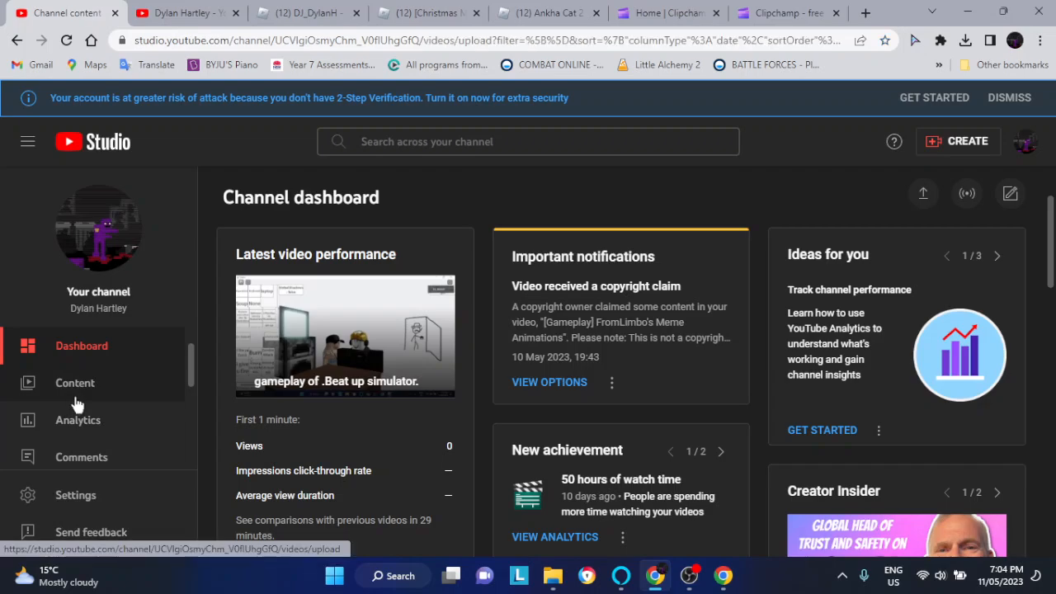
left_click(75, 382)
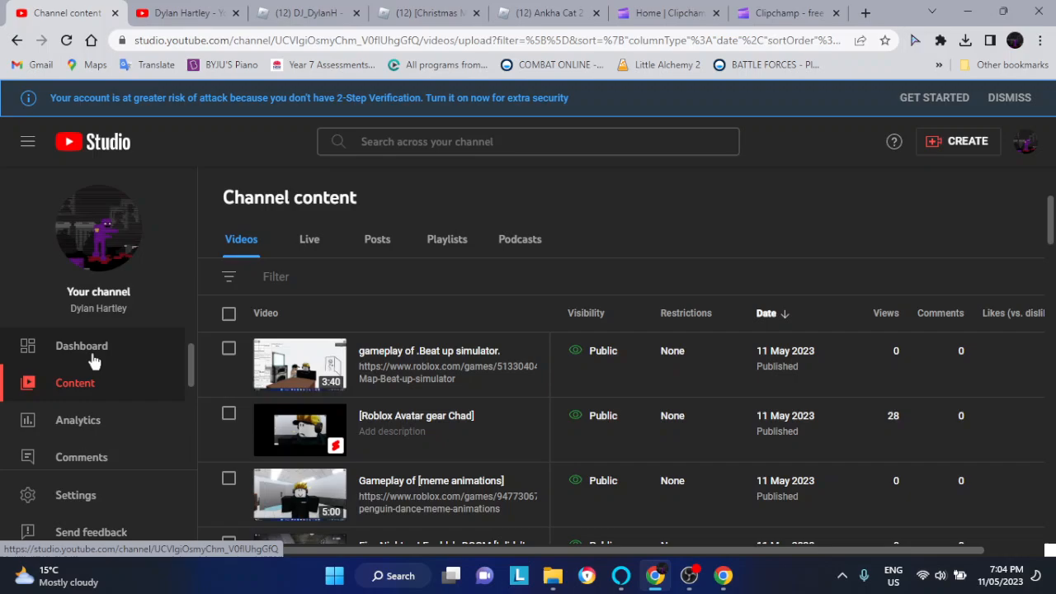
left_click(81, 346)
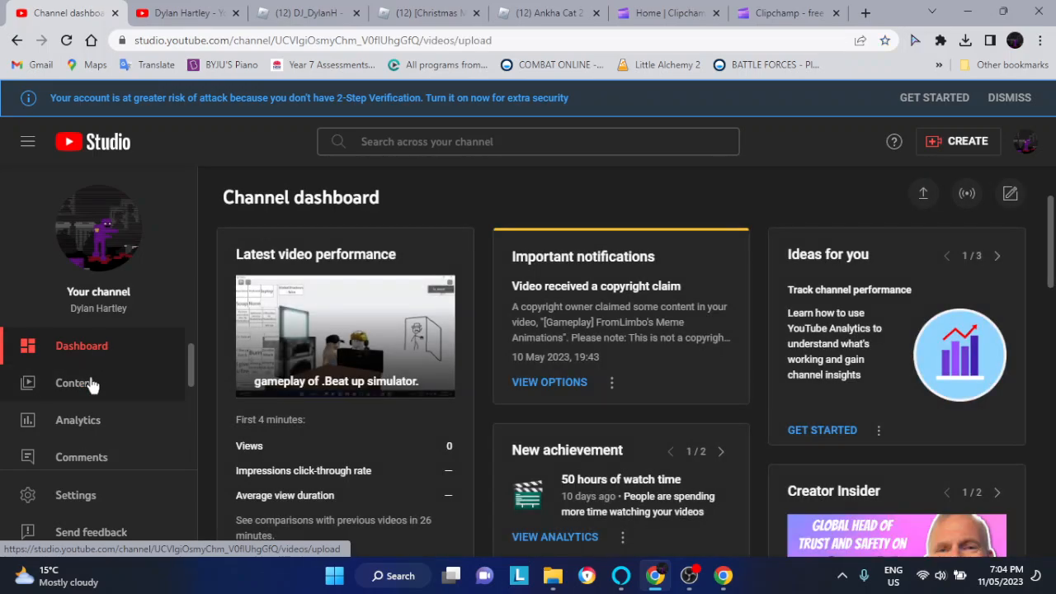
left_click(75, 383)
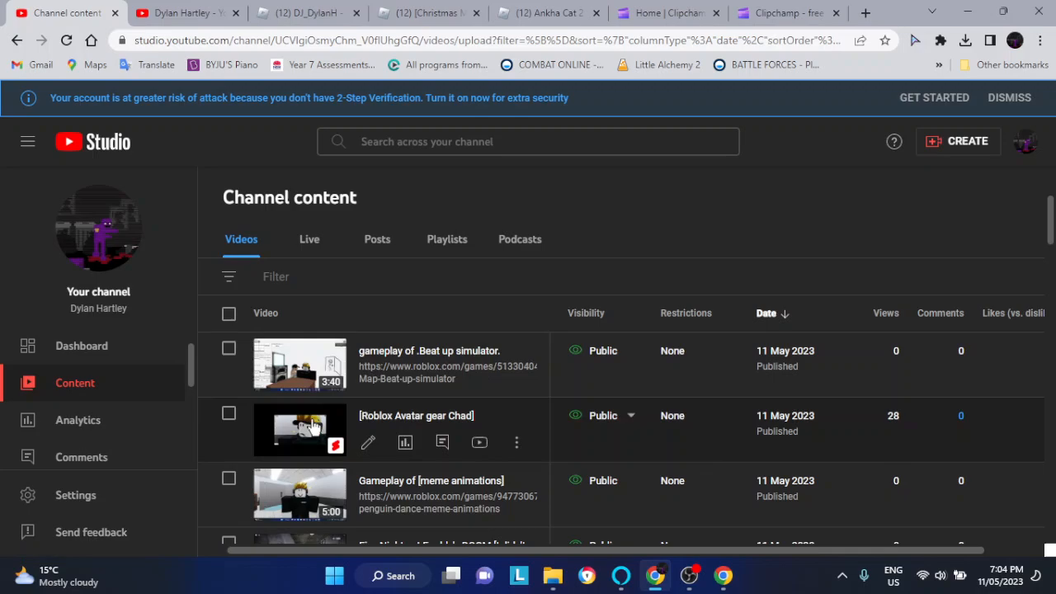
left_click(81, 346)
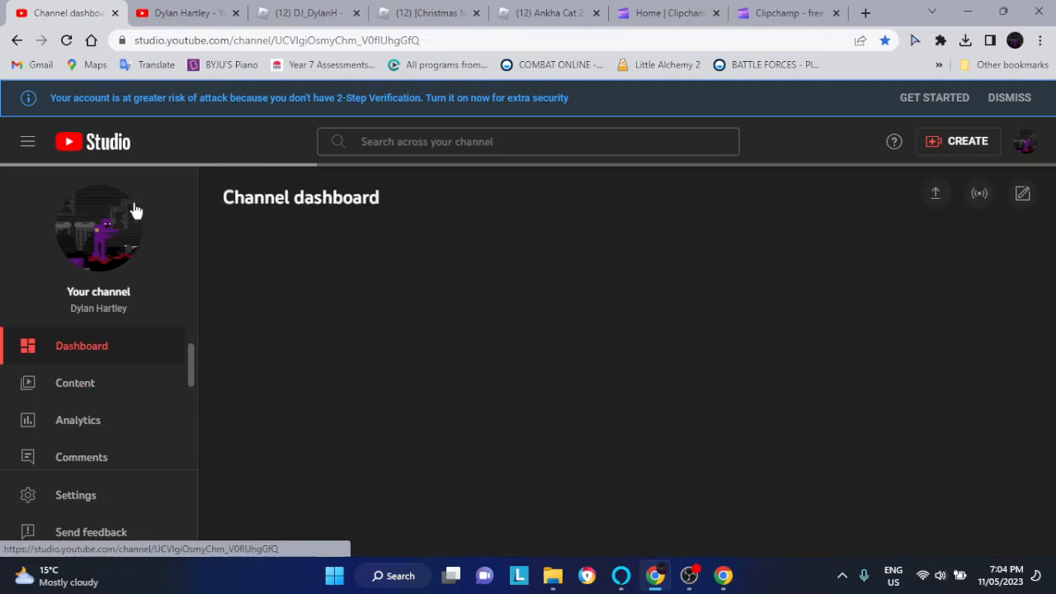
Scroll the dashboard's performance, analytics and published videos cards, then open Content.
scroll("down", 3)
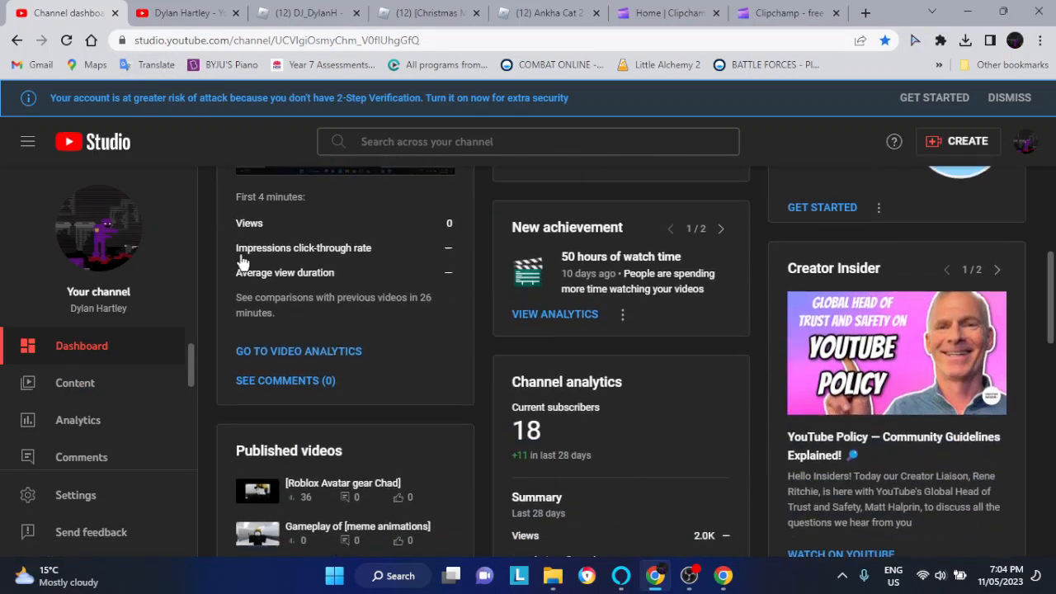
scroll("down", 3)
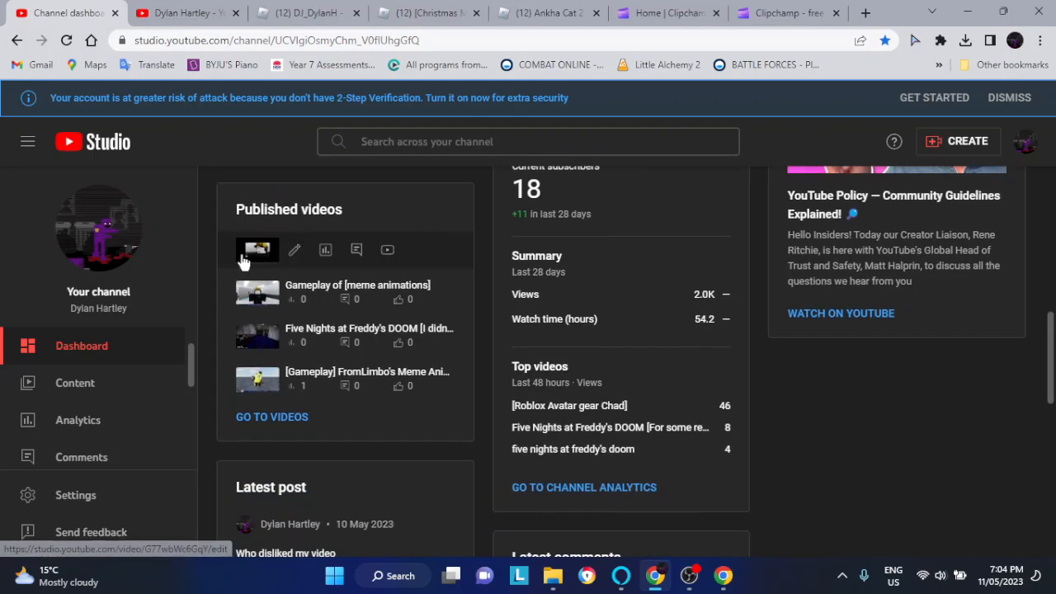
scroll("down", 3)
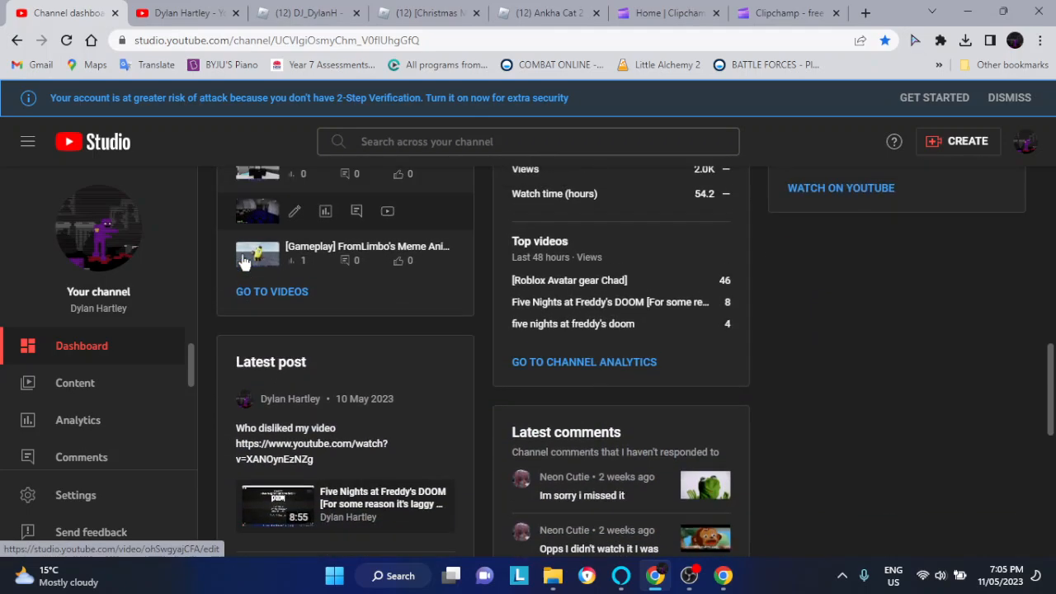
scroll("down", 3)
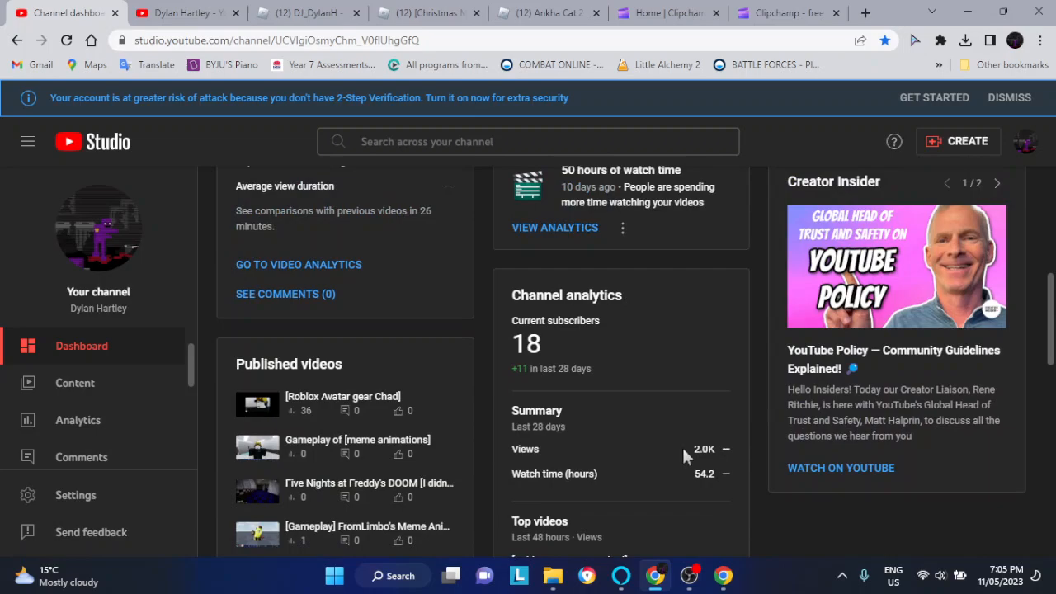
mouse_move(683, 459)
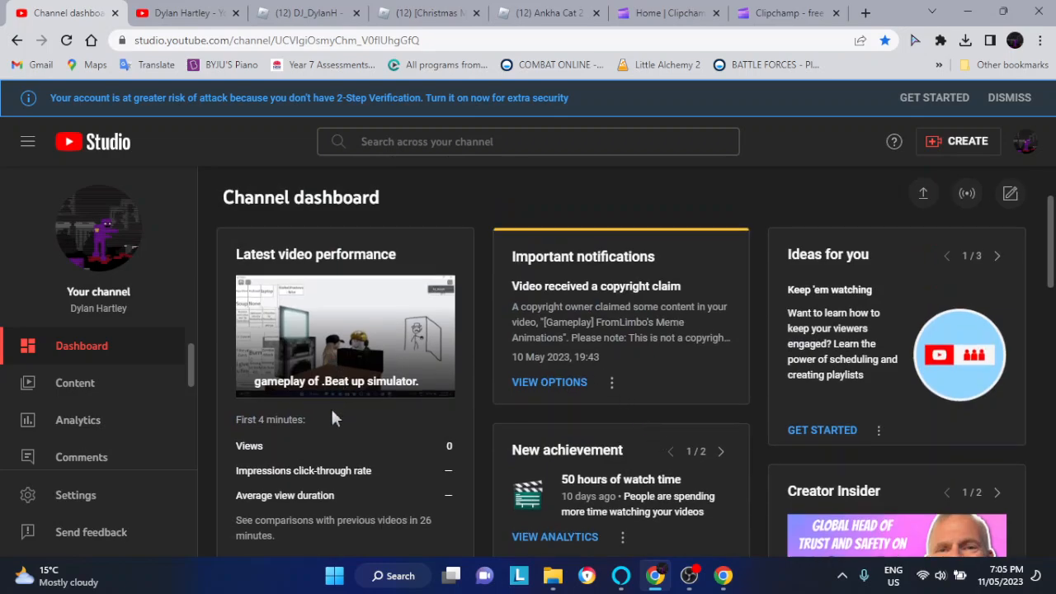
left_click(75, 383)
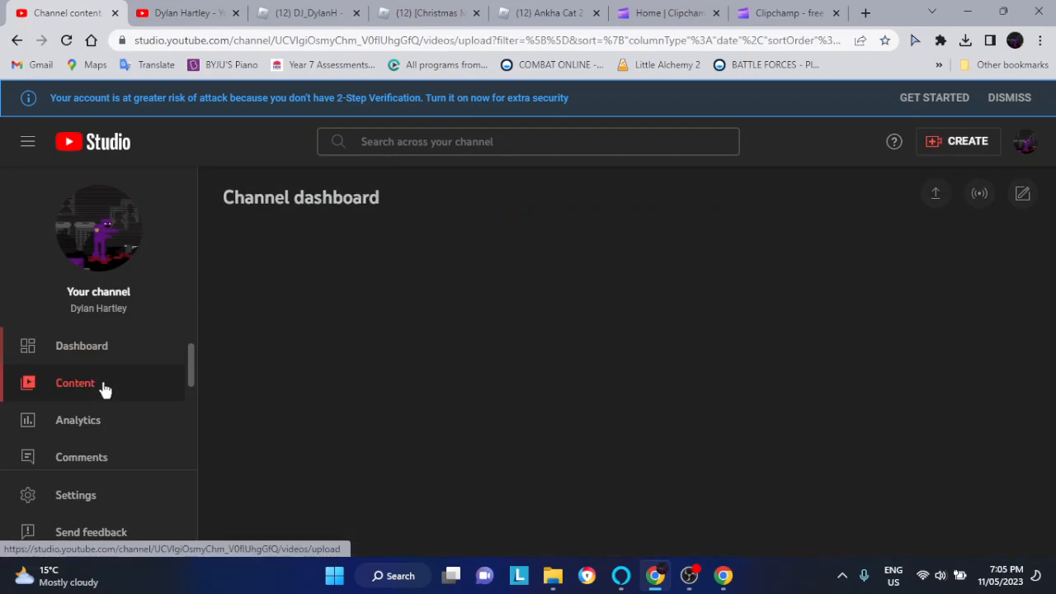
left_click(75, 382)
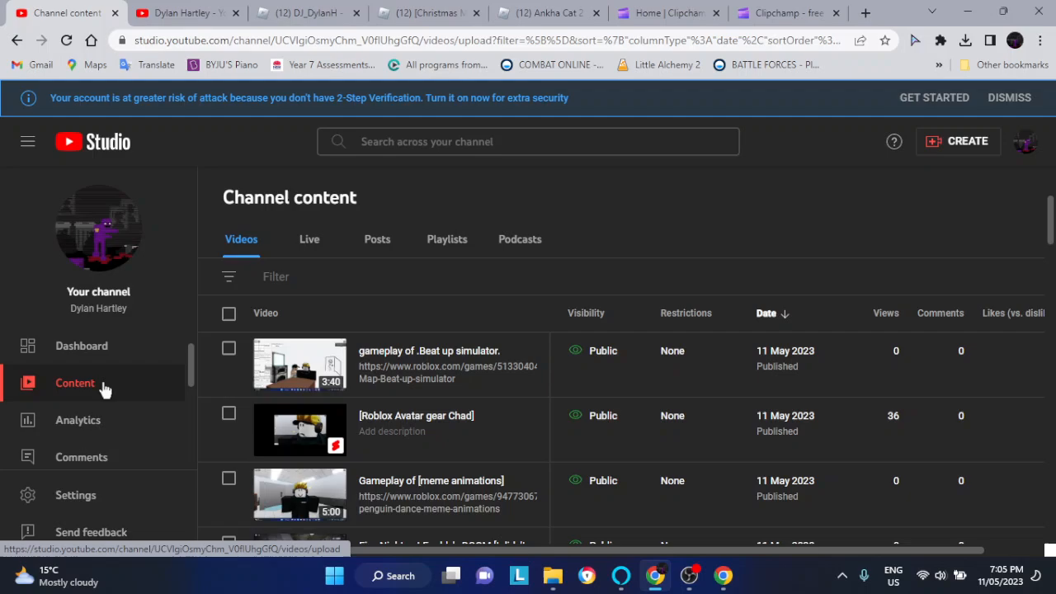
mouse_move(110, 386)
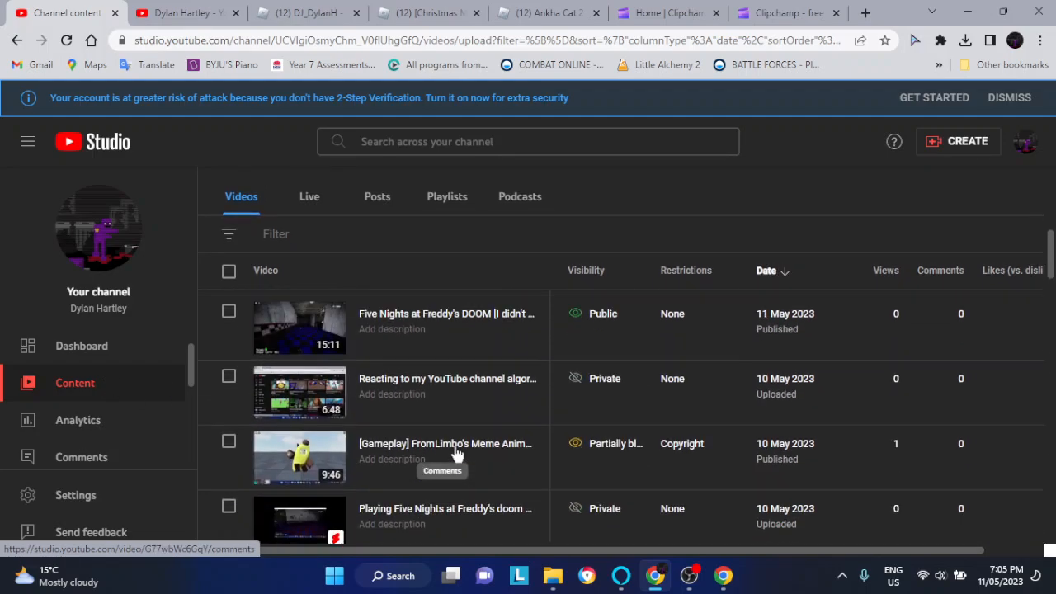
scroll("down", 3)
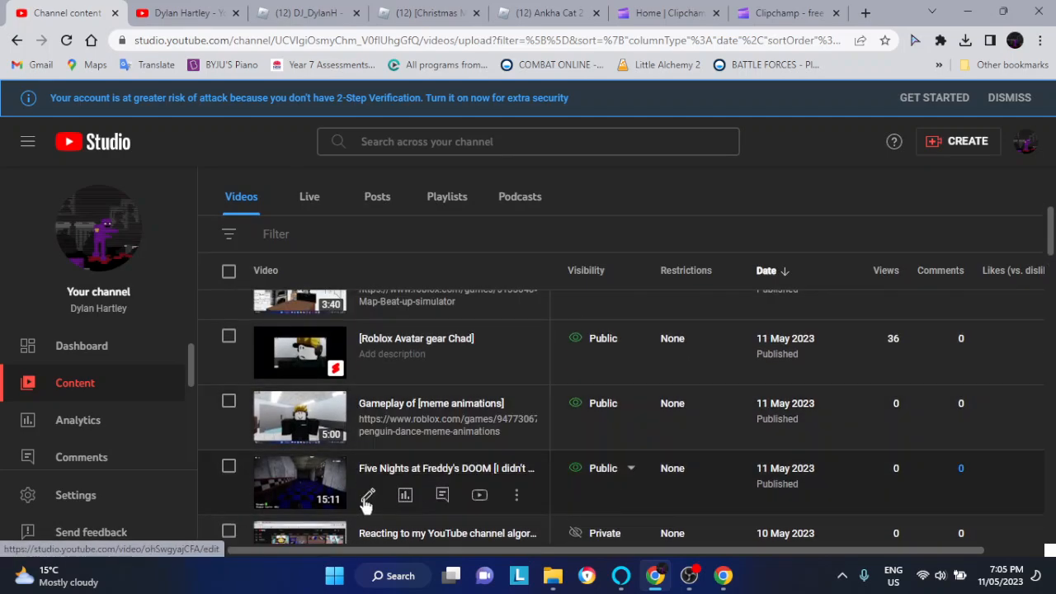
Change the DOOM Episode 2 video's Details title to 'because I do not care' and save.
left_click(368, 495)
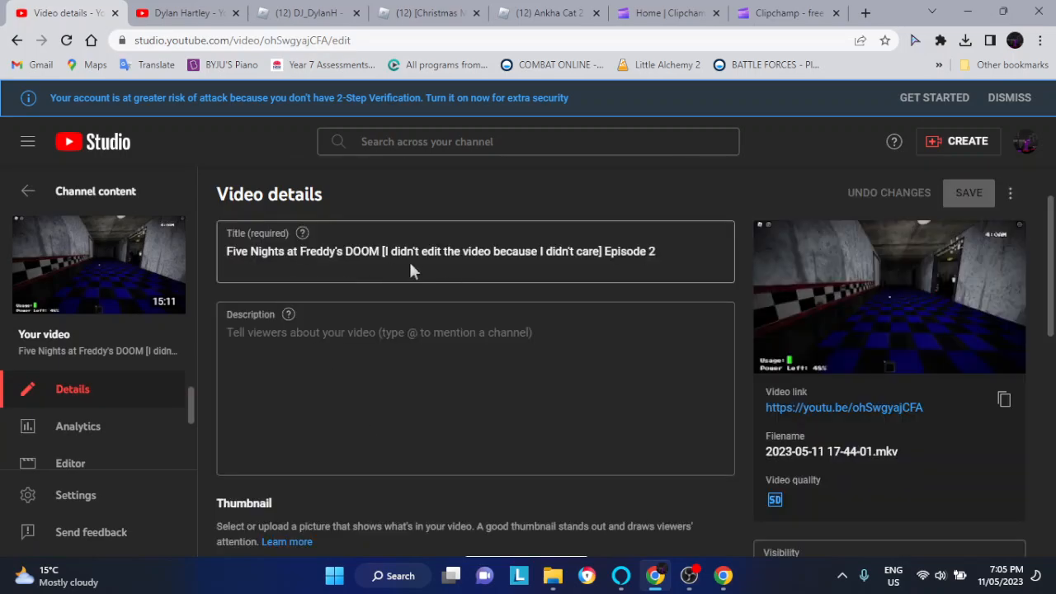
mouse_move(428, 270)
type("o no")
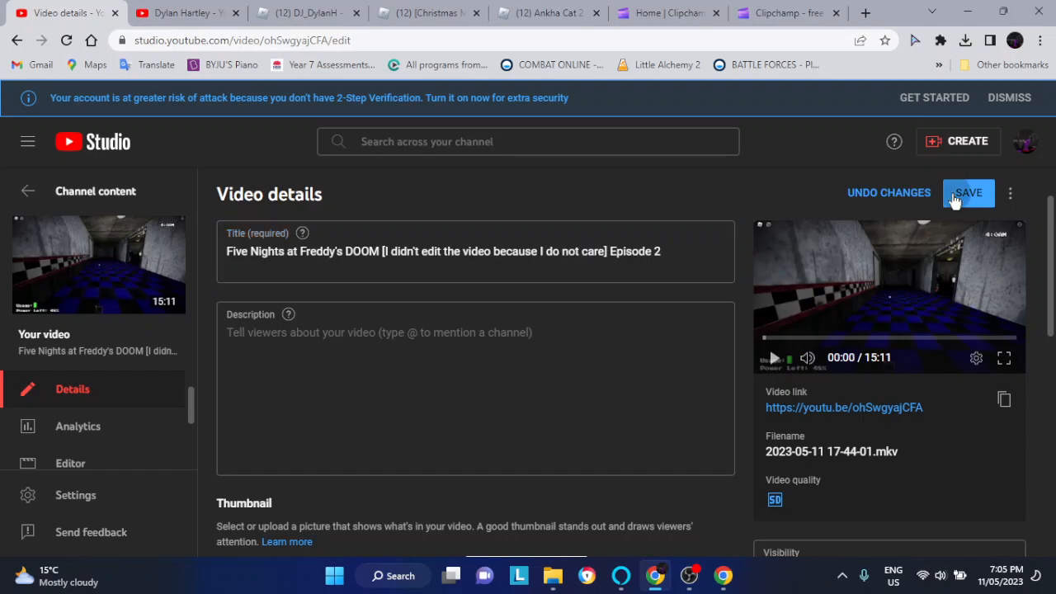
left_click(969, 192)
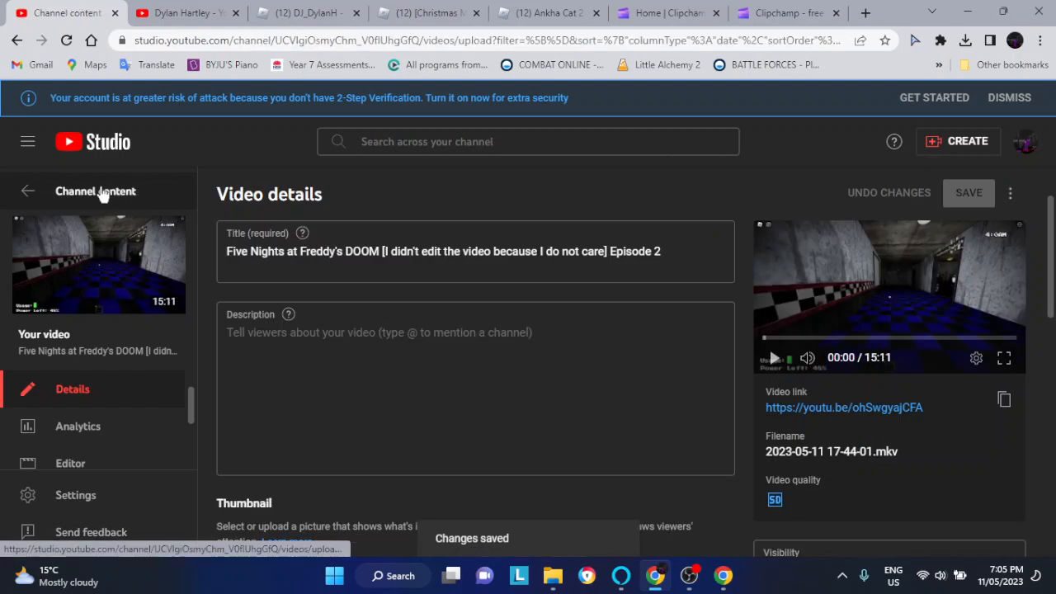
Go back to Channel content and scroll the Videos list showing the renamed DOOM video.
left_click(28, 190)
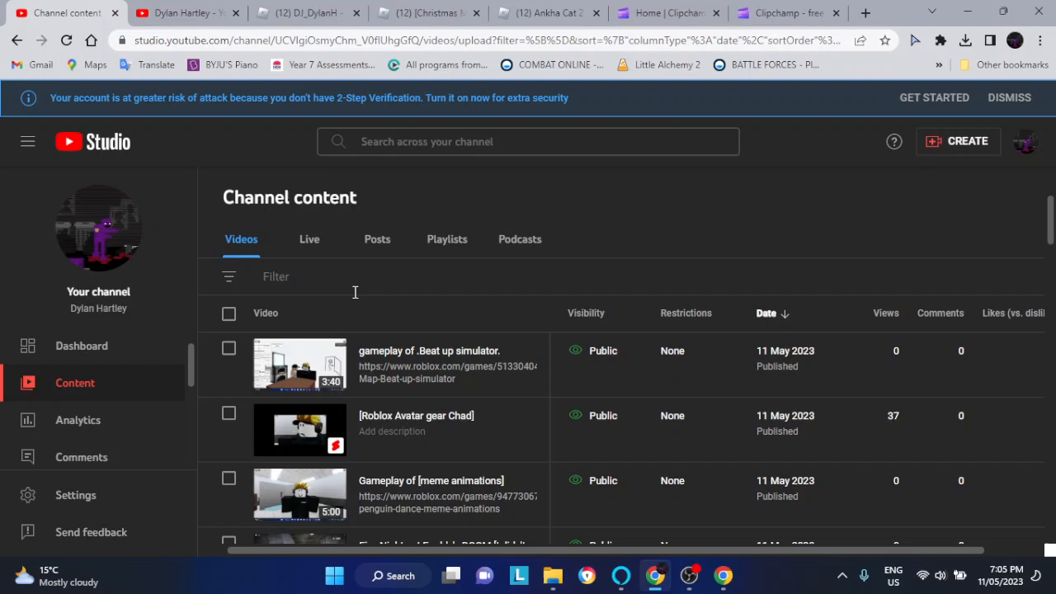
mouse_move(174, 306)
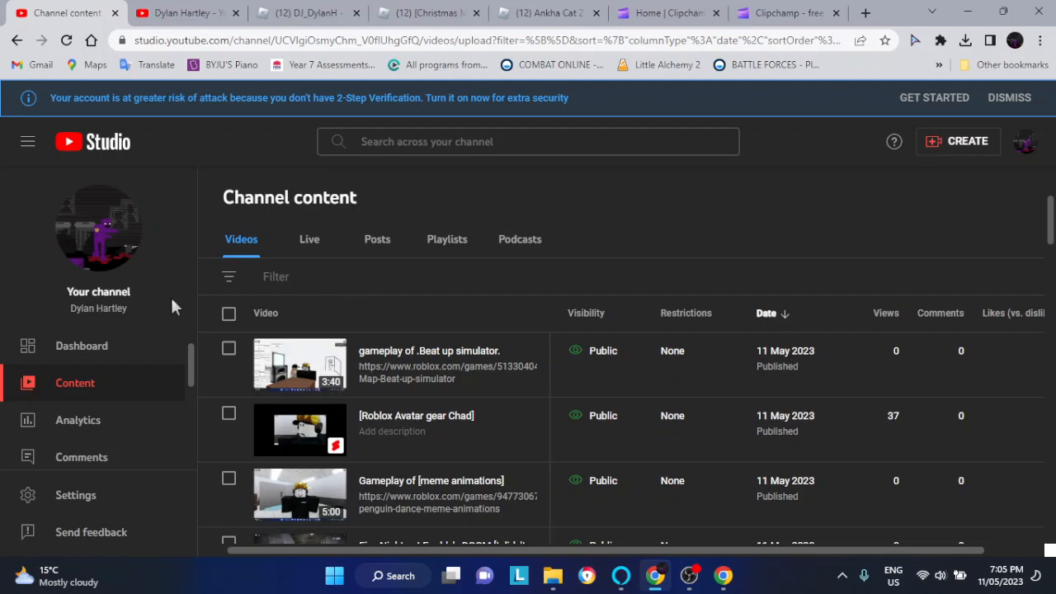
mouse_move(741, 496)
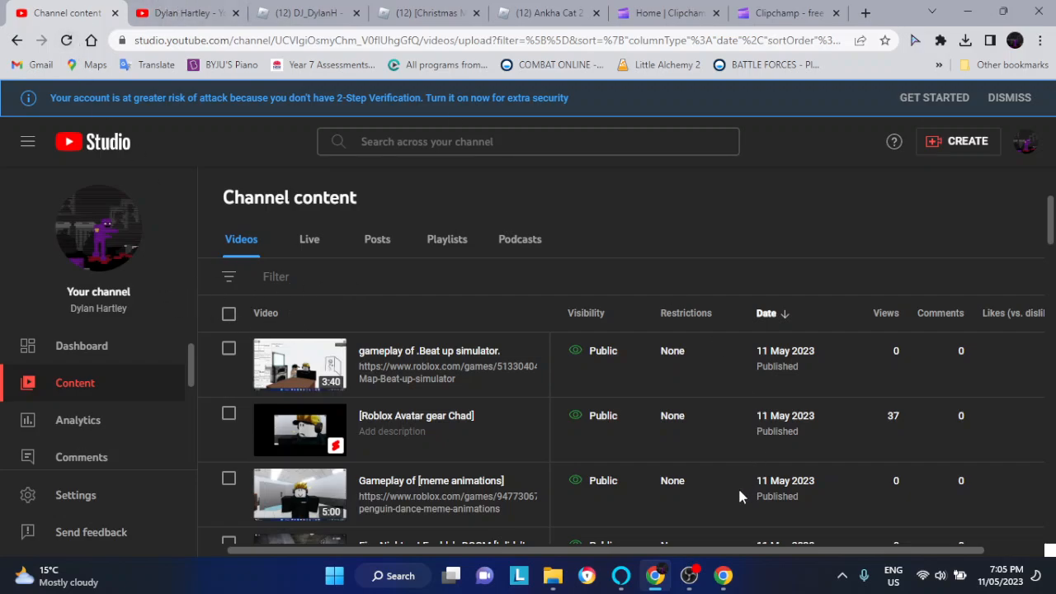
left_click(689, 575)
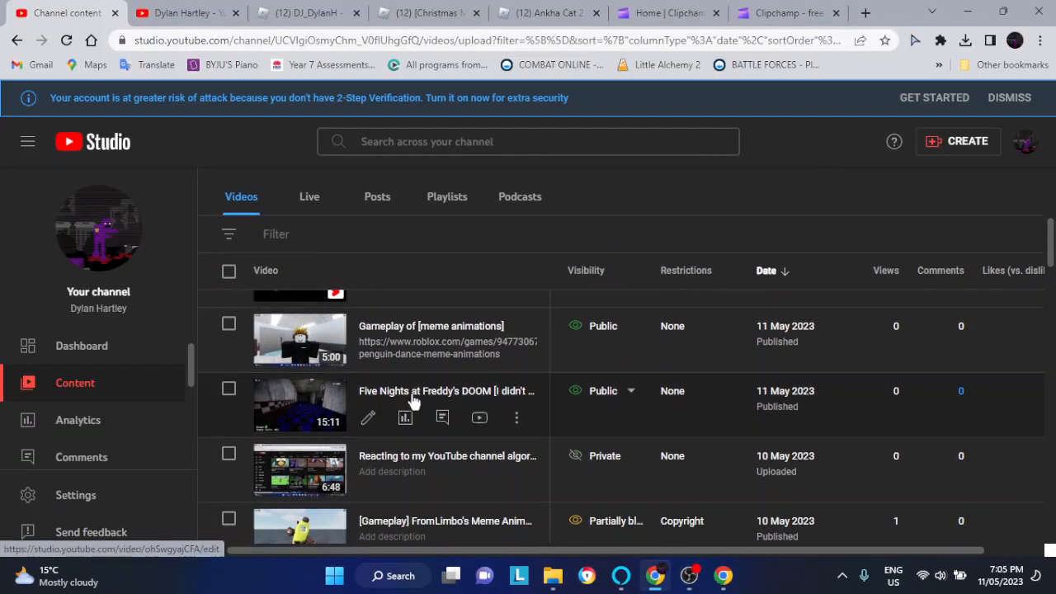
scroll("down", 3)
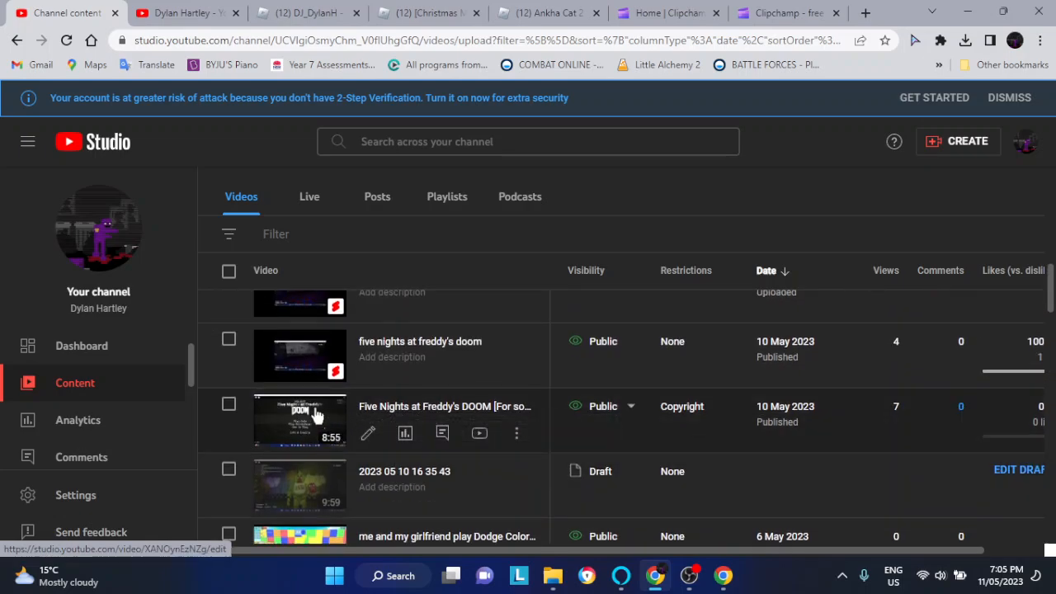
scroll("down", 3)
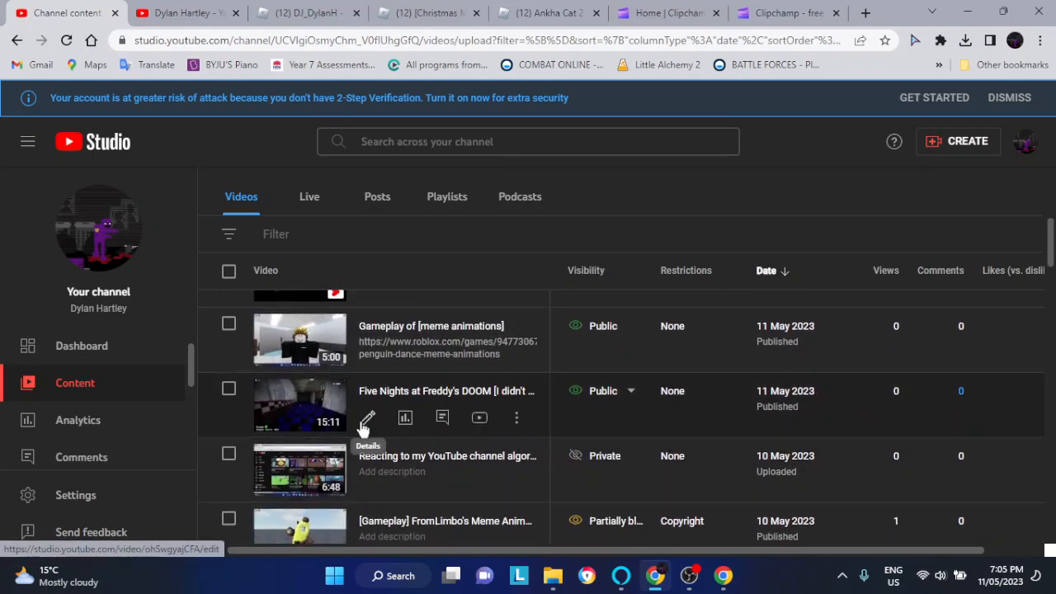
Reopen the DOOM Episode 2 details, then go back and discard the unsaved changes.
left_click(367, 419)
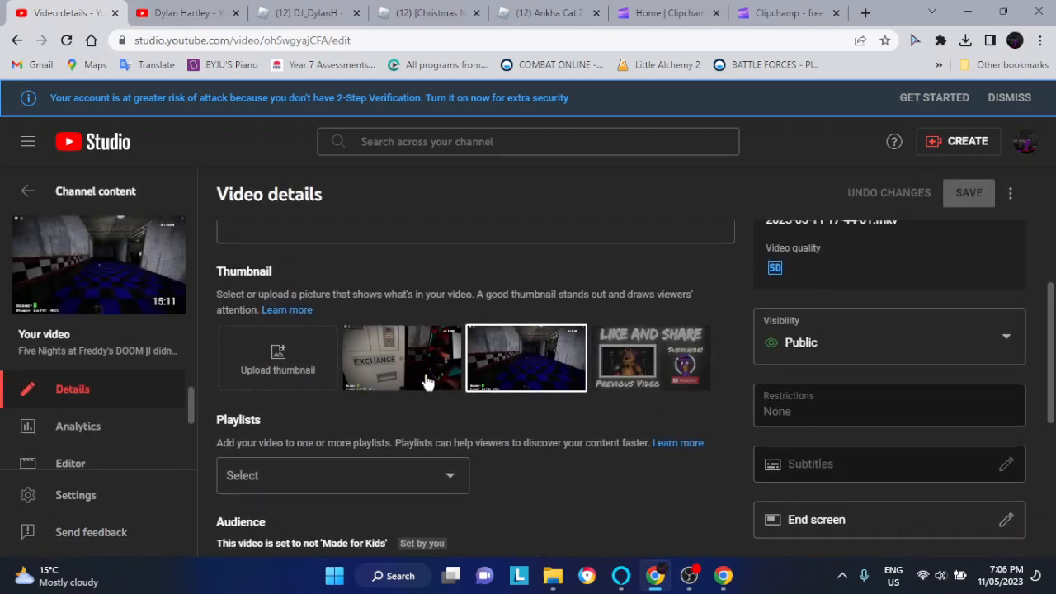
scroll("down", 3)
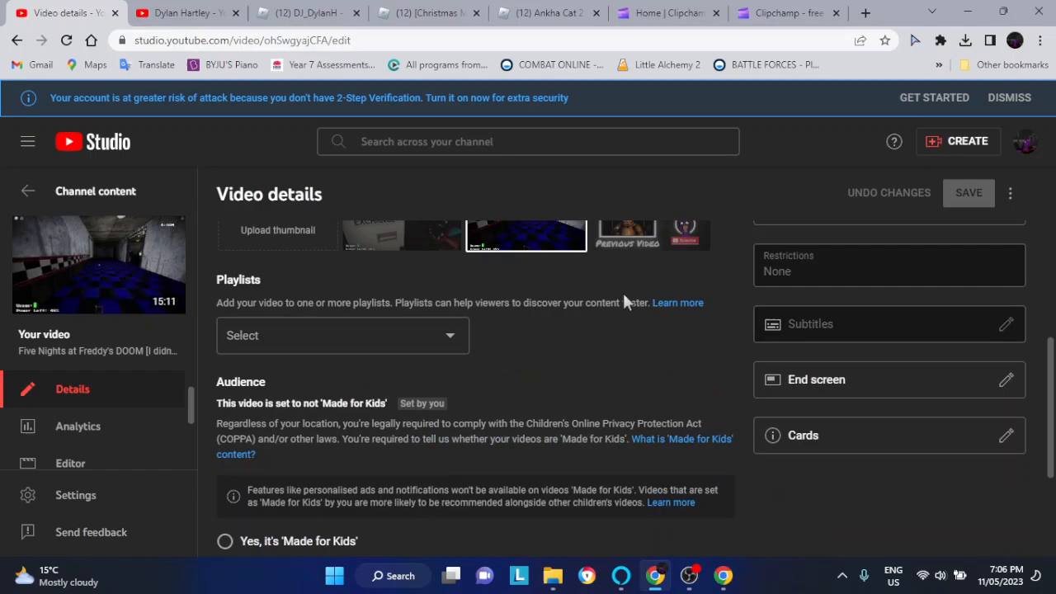
scroll("up", 3)
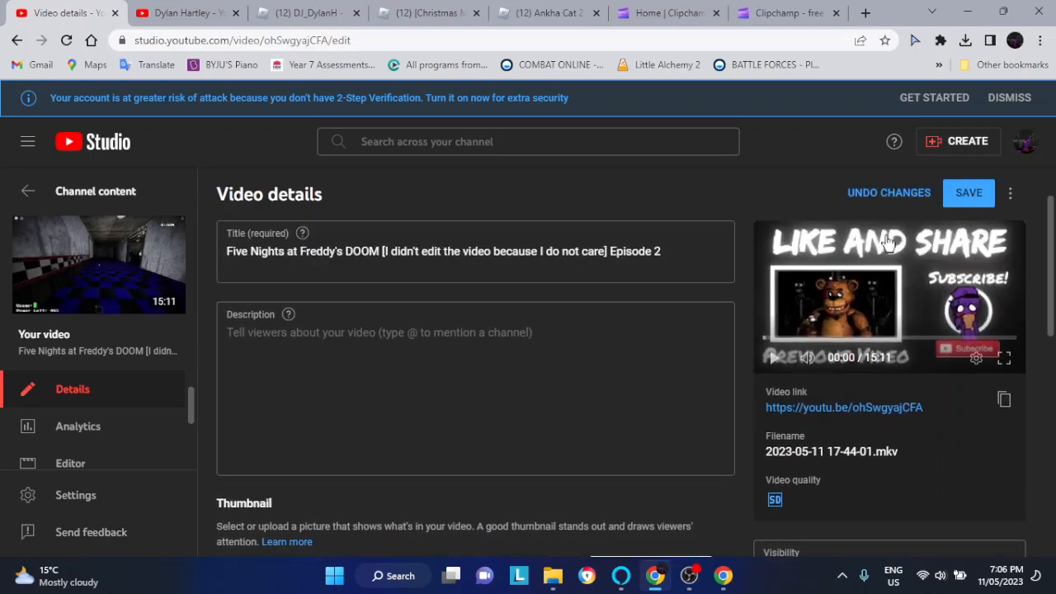
left_click(27, 191)
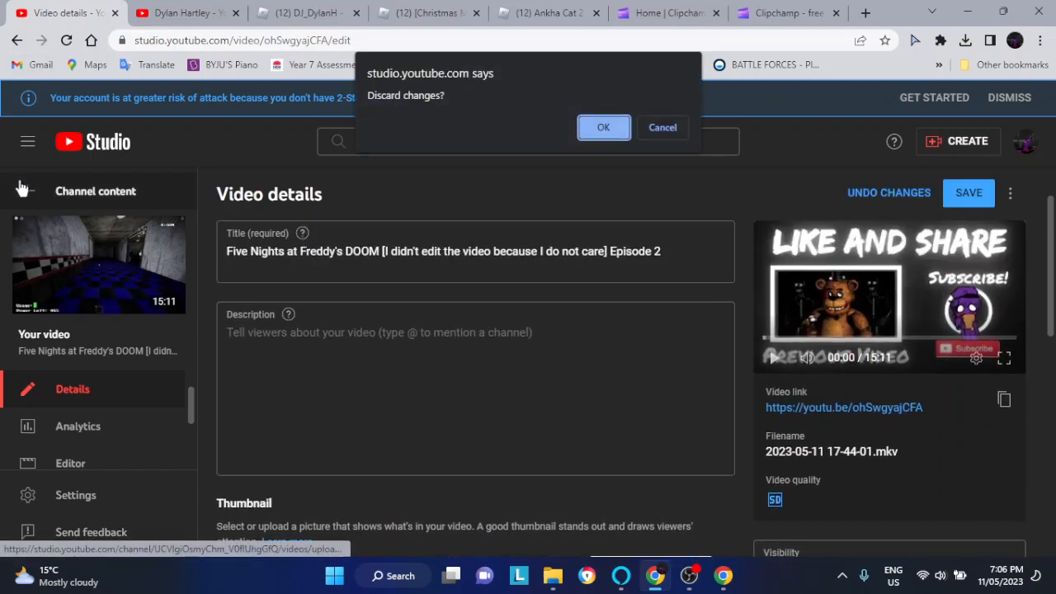
left_click(603, 127)
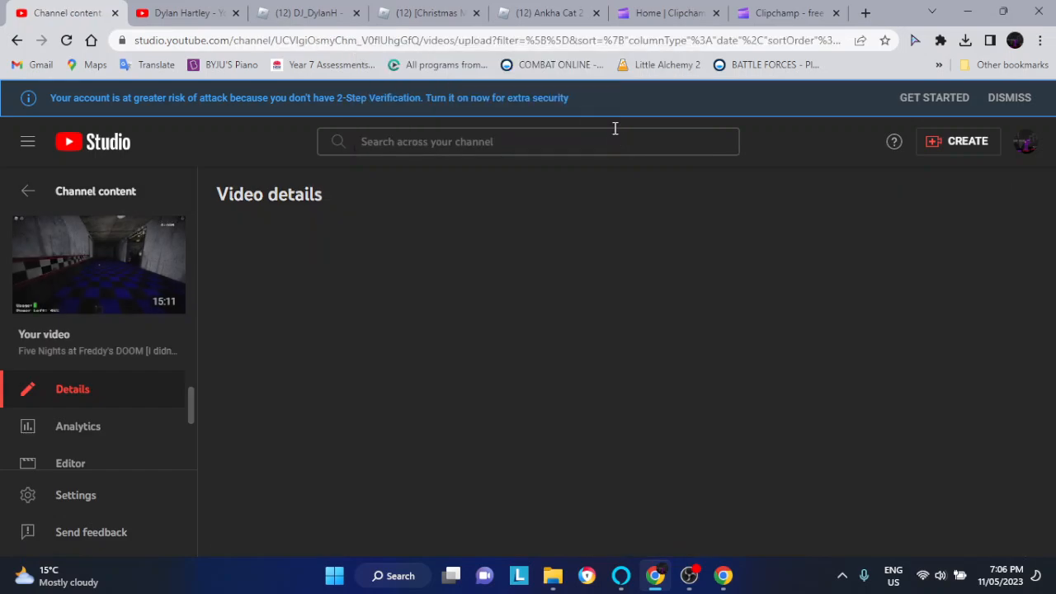
Let the Videos list reload and scroll past the DOOM video to older uploads.
left_click(28, 191)
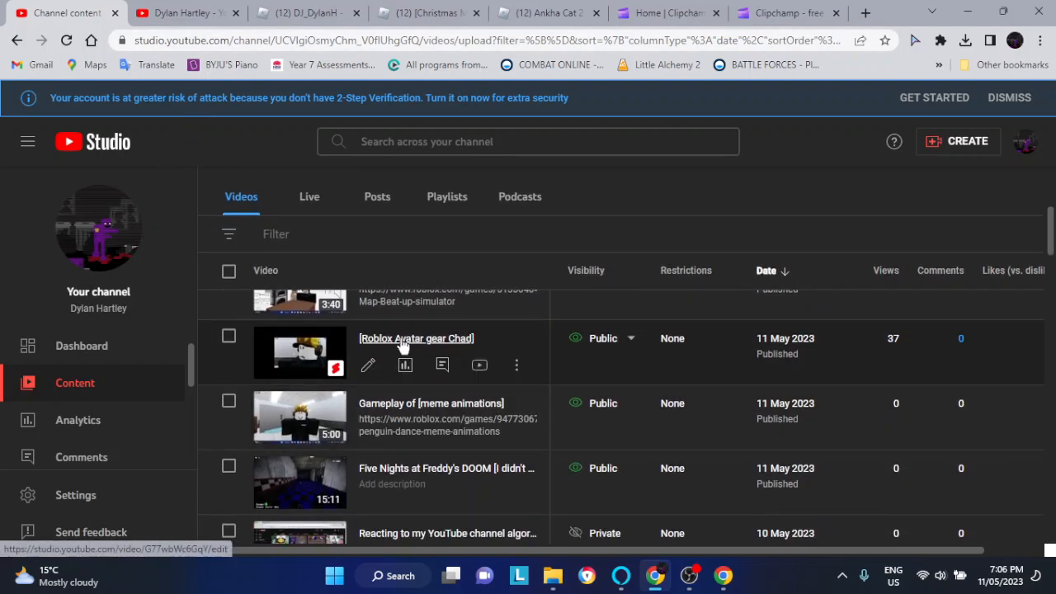
scroll("down", 3)
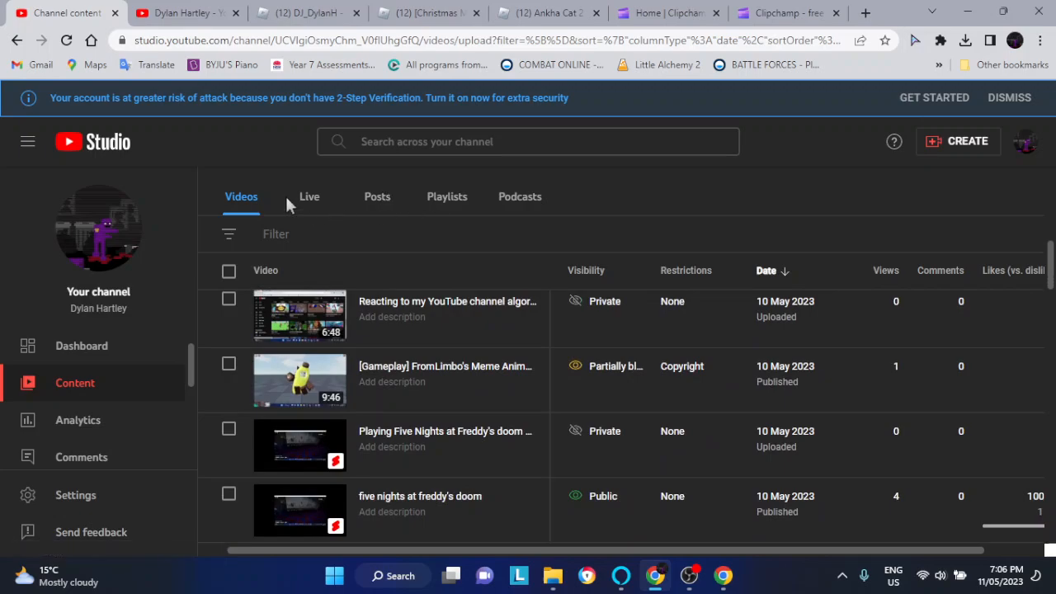
Open the Live tab and scroll through the streamed replays down to the oldest.
left_click(309, 196)
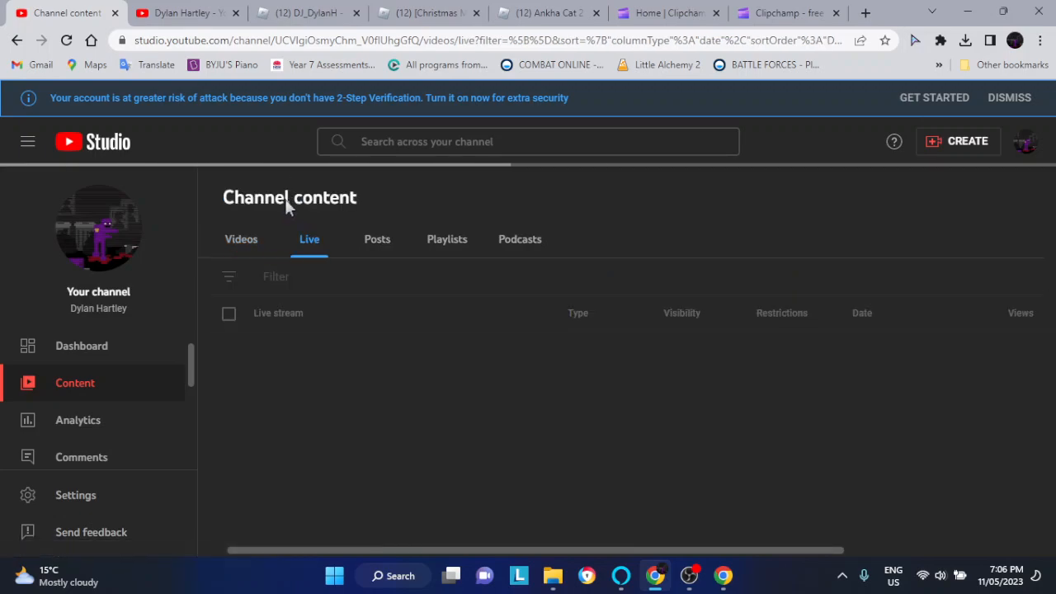
scroll("down", 3)
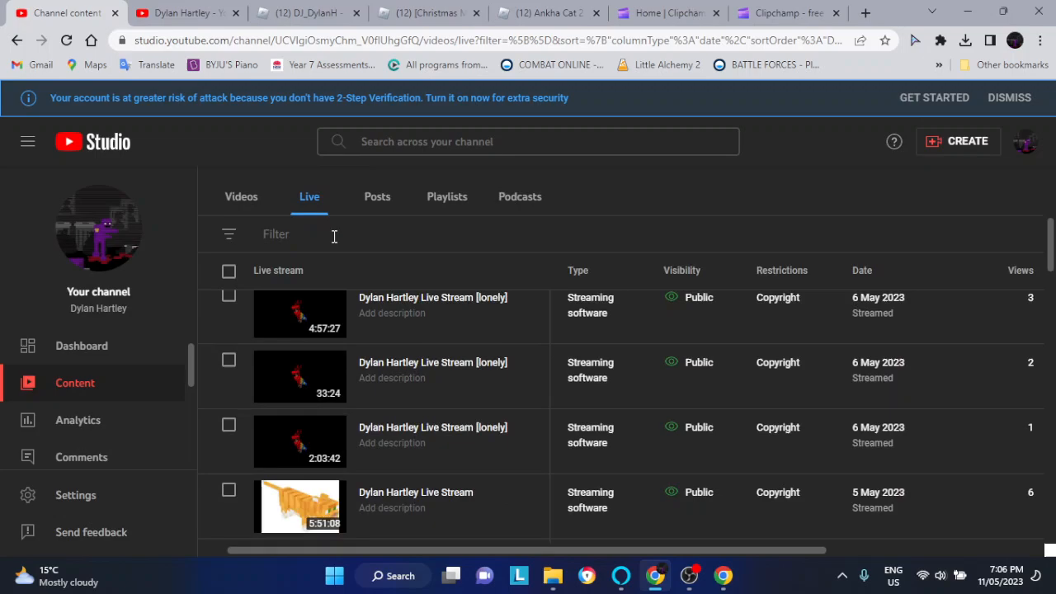
scroll("down", 3)
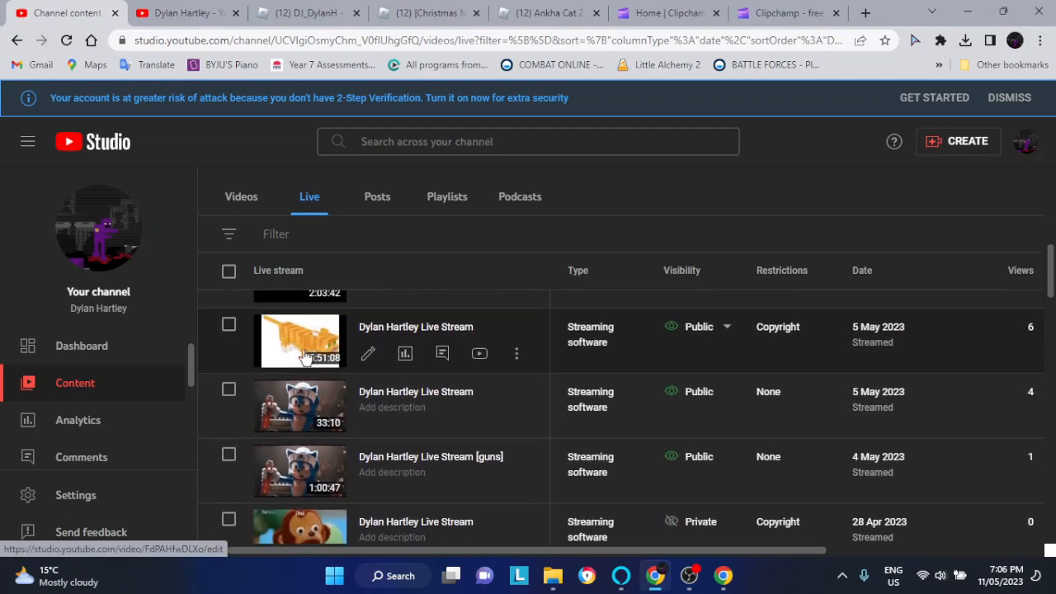
scroll("down", 3)
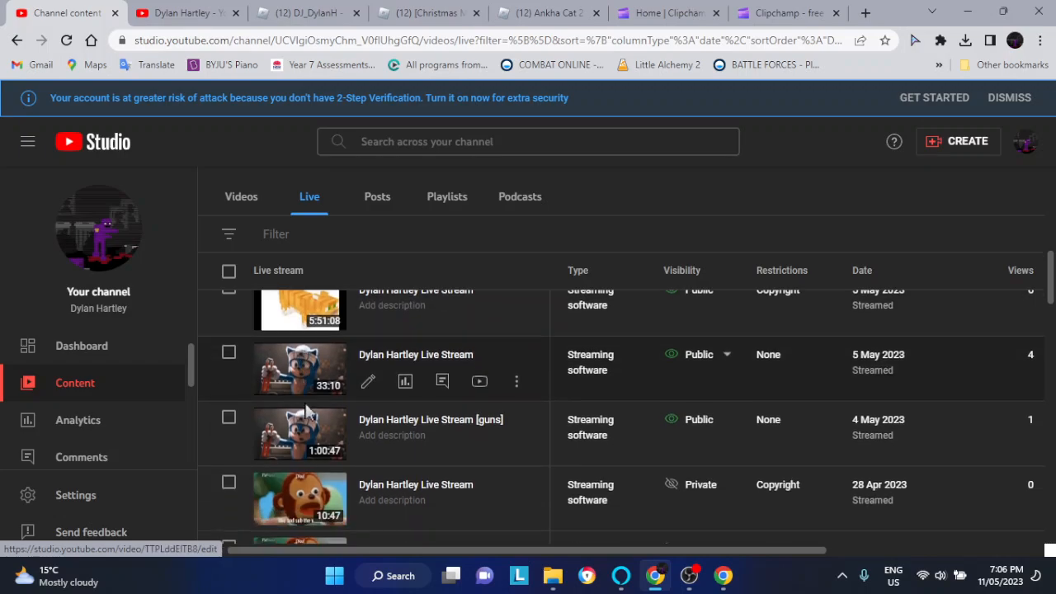
scroll("down", 3)
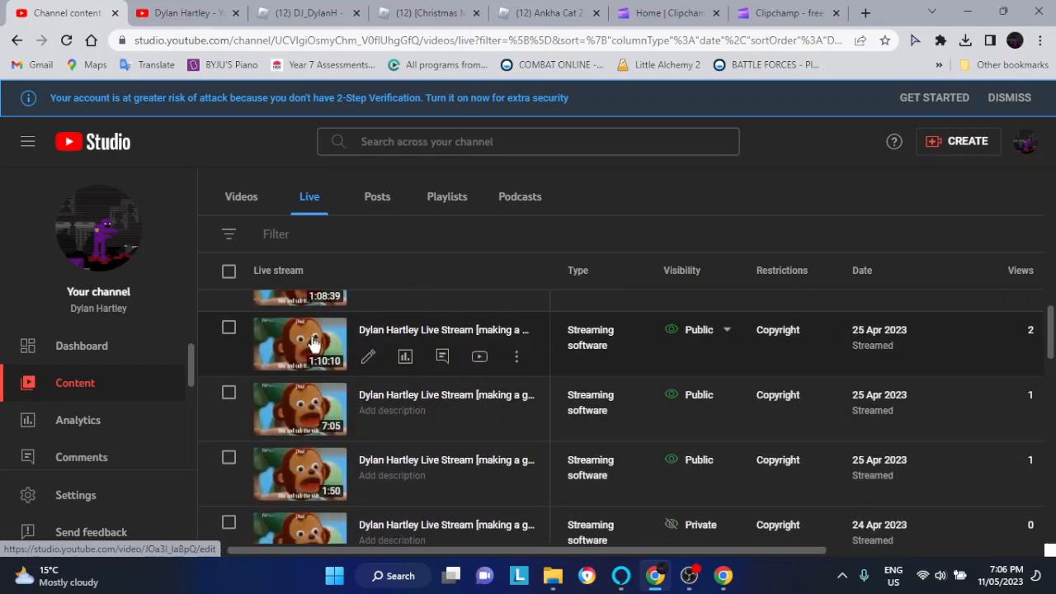
scroll("down", 3)
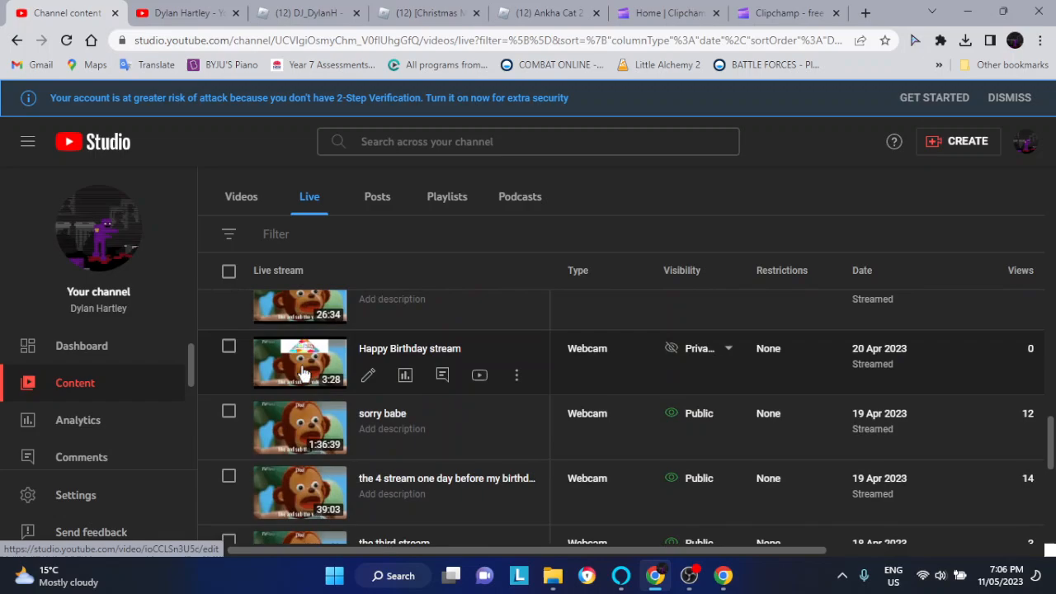
scroll("down", 3)
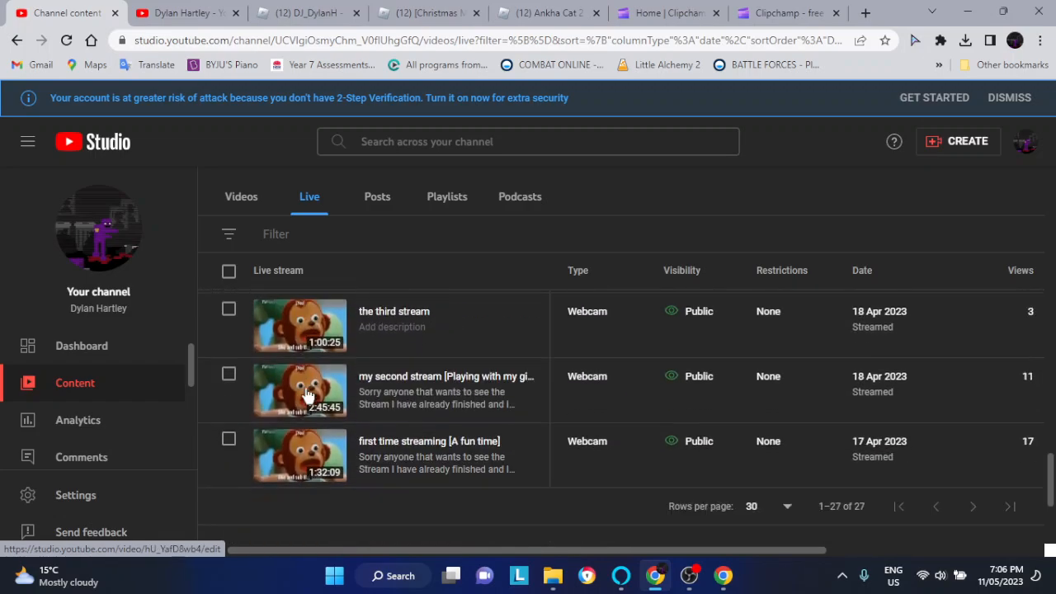
scroll("down", 3)
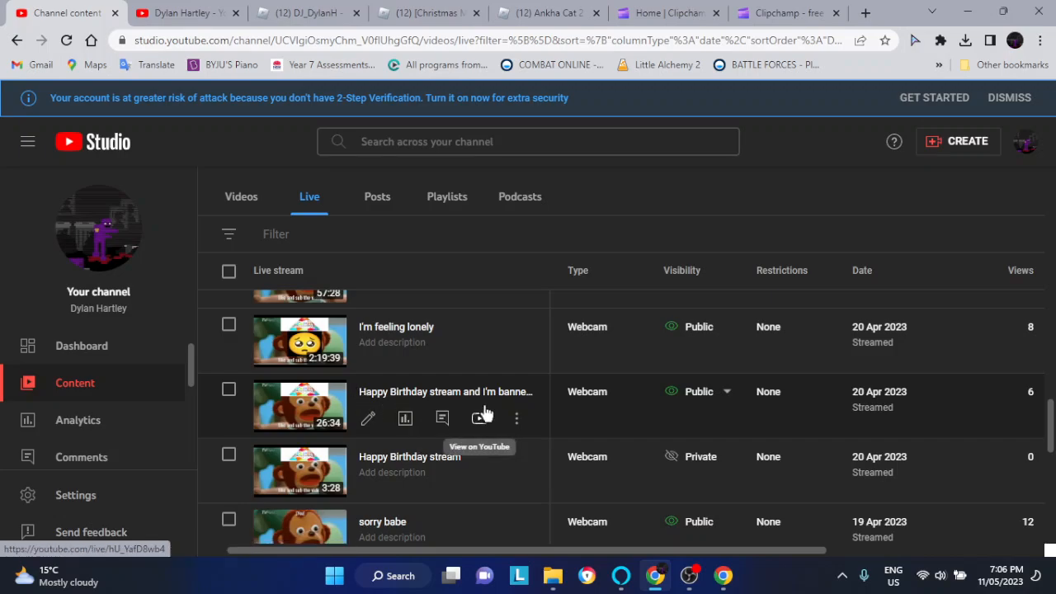
mouse_move(396, 327)
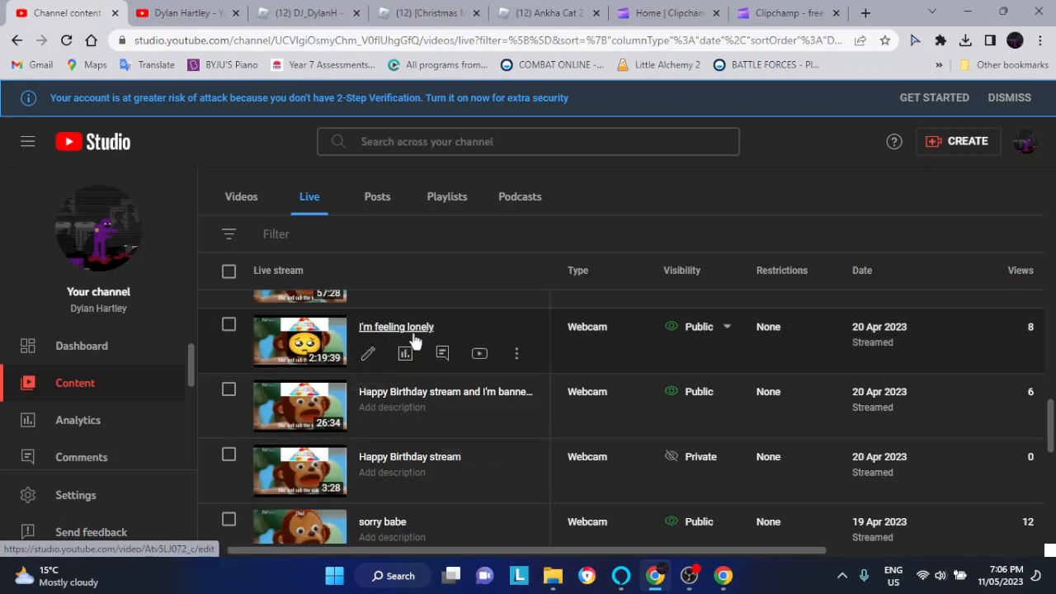
scroll("down", 3)
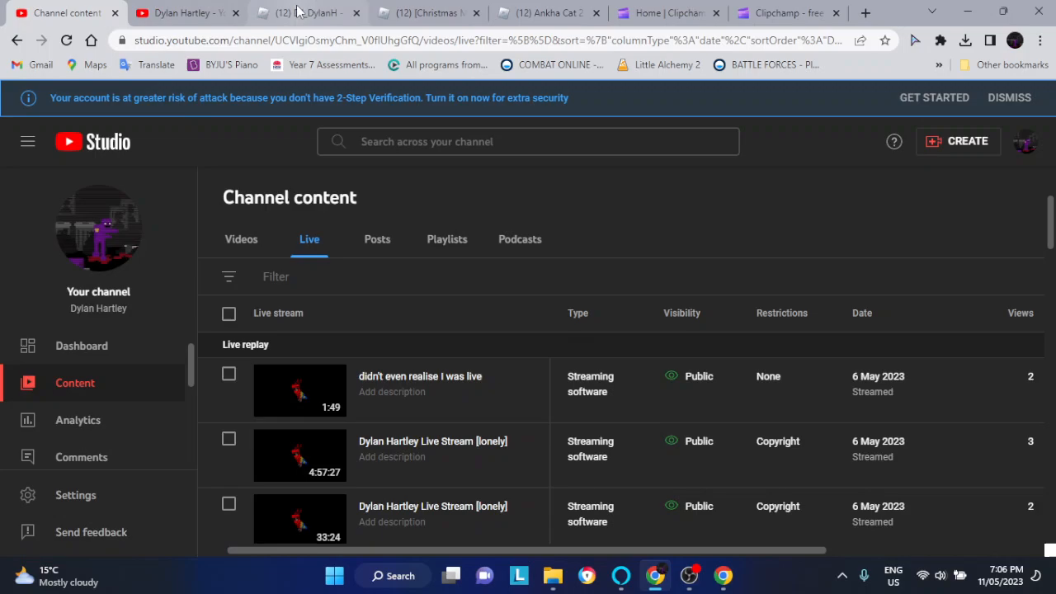
mouse_move(305, 13)
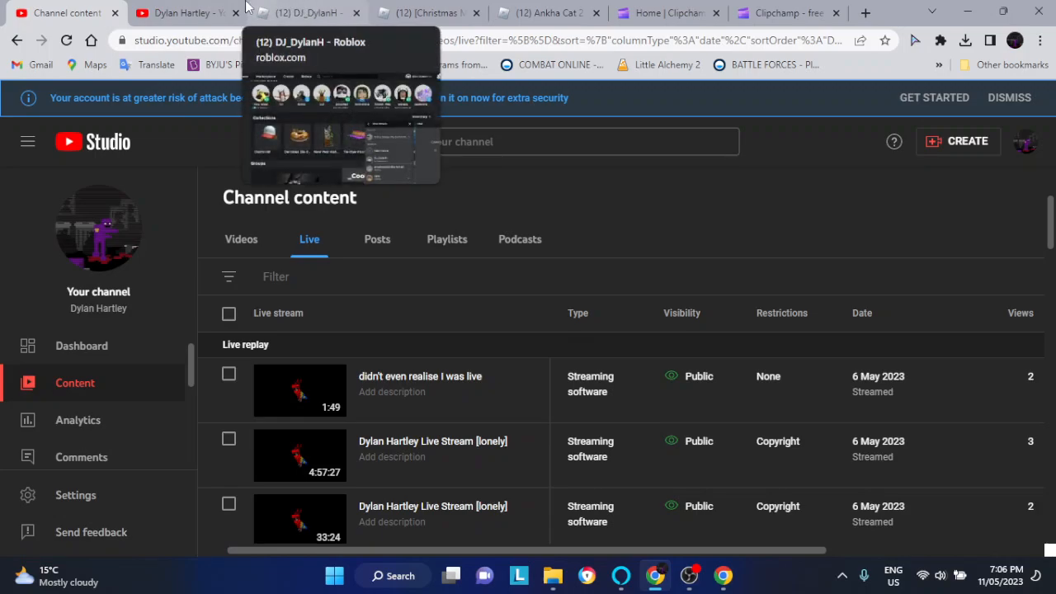
mouse_move(186, 13)
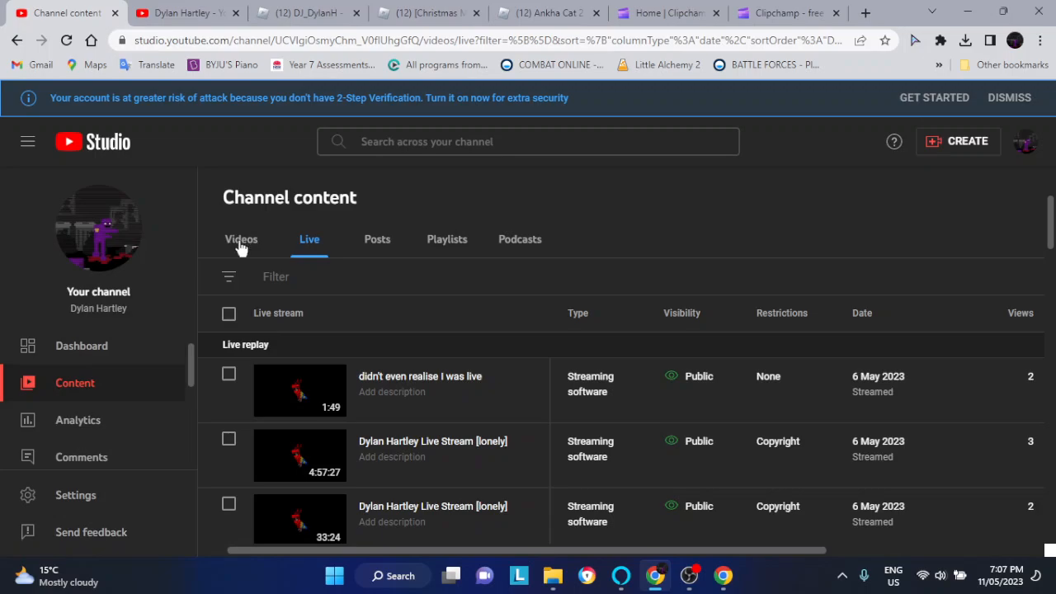
mouse_move(456, 201)
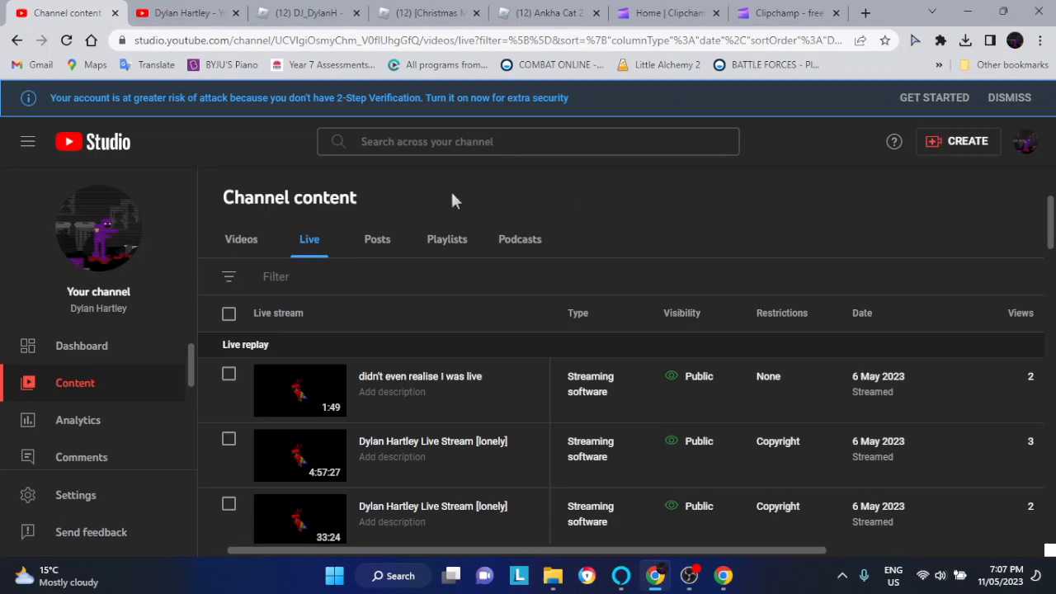
mouse_move(557, 220)
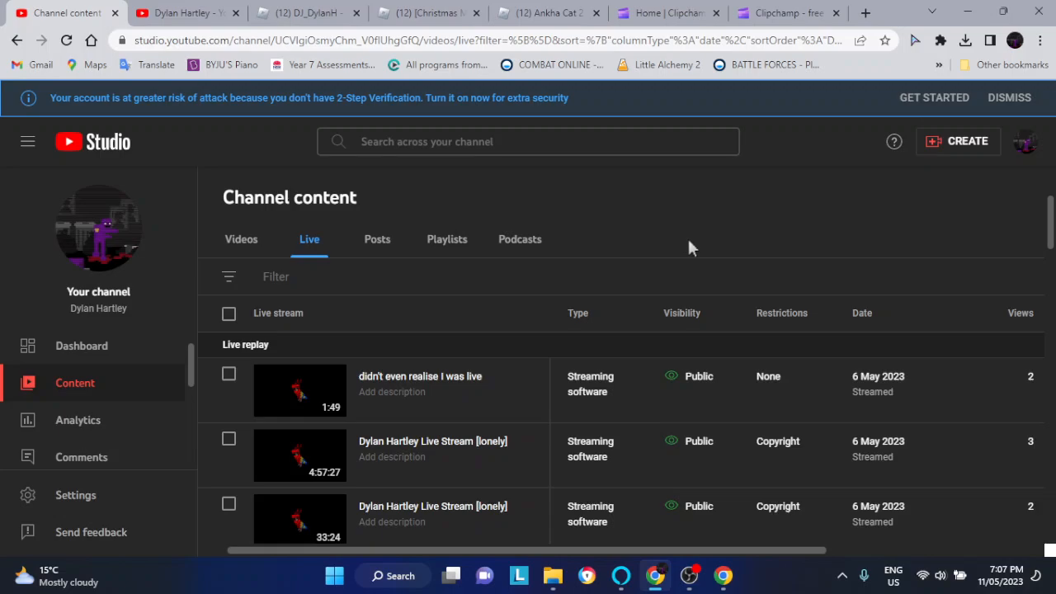
mouse_move(629, 235)
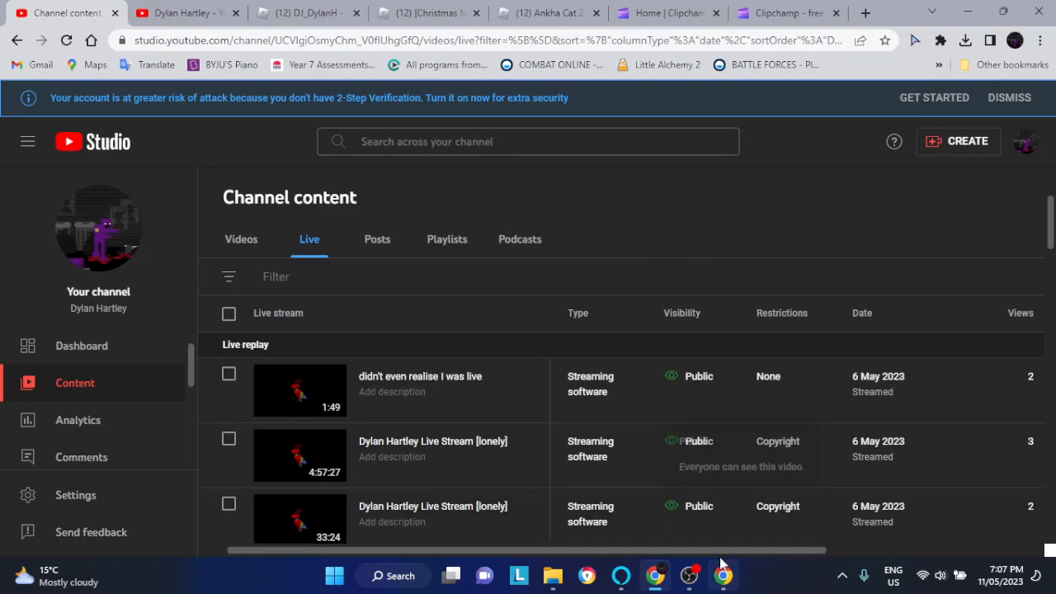
mouse_move(689, 575)
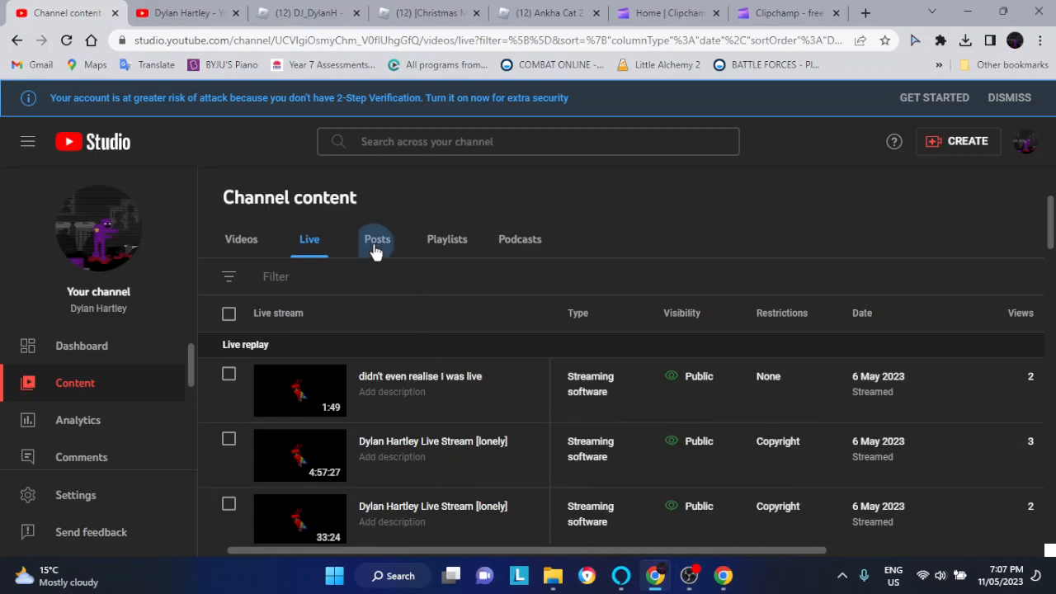
Browse the Posts, Playlists and empty Podcasts tabs, return to Videos, then switch to OBS.
left_click(377, 240)
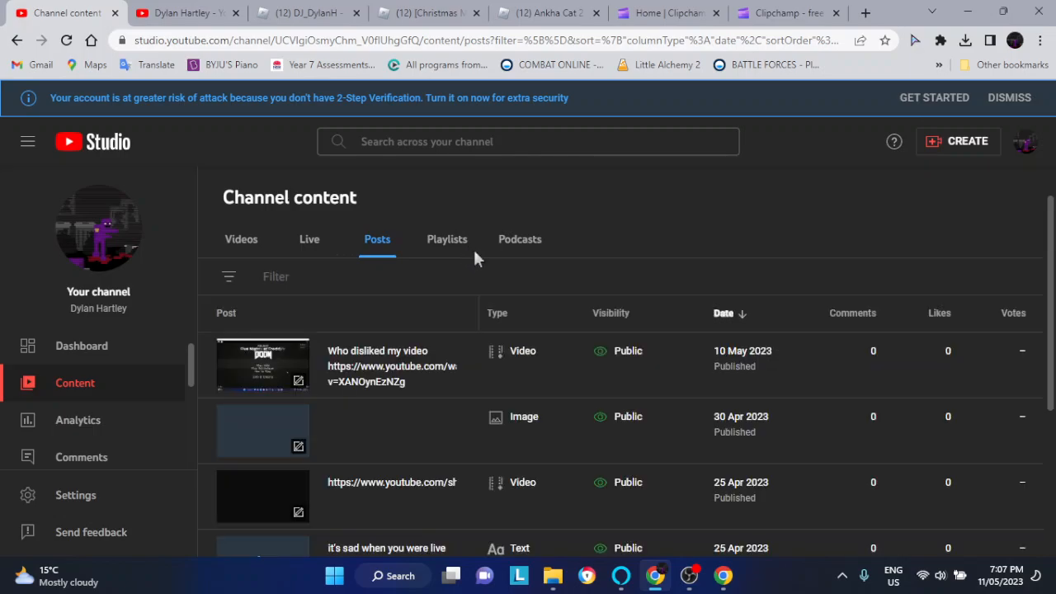
left_click(447, 239)
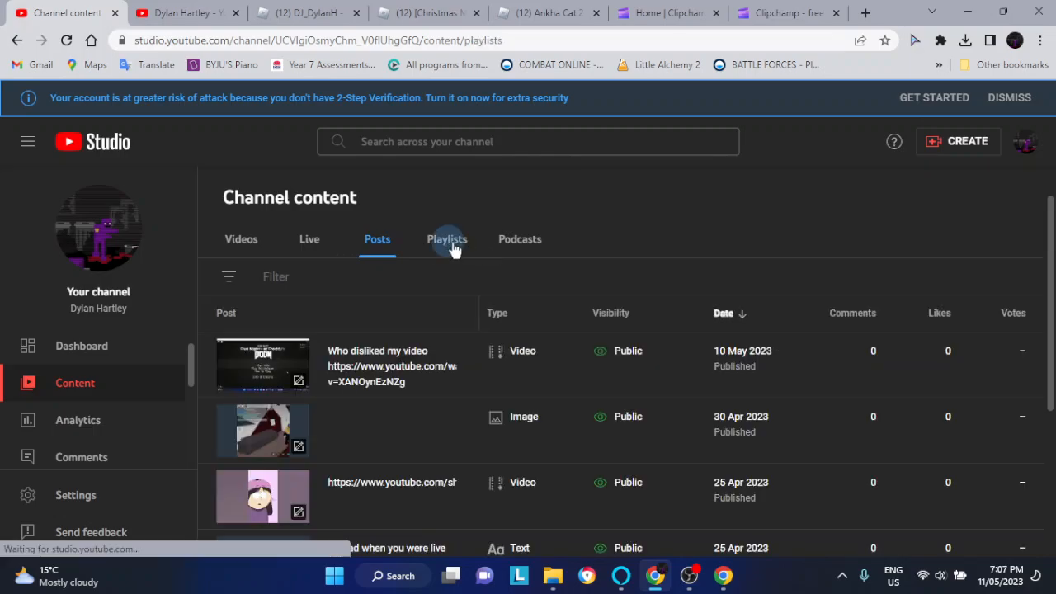
left_click(519, 239)
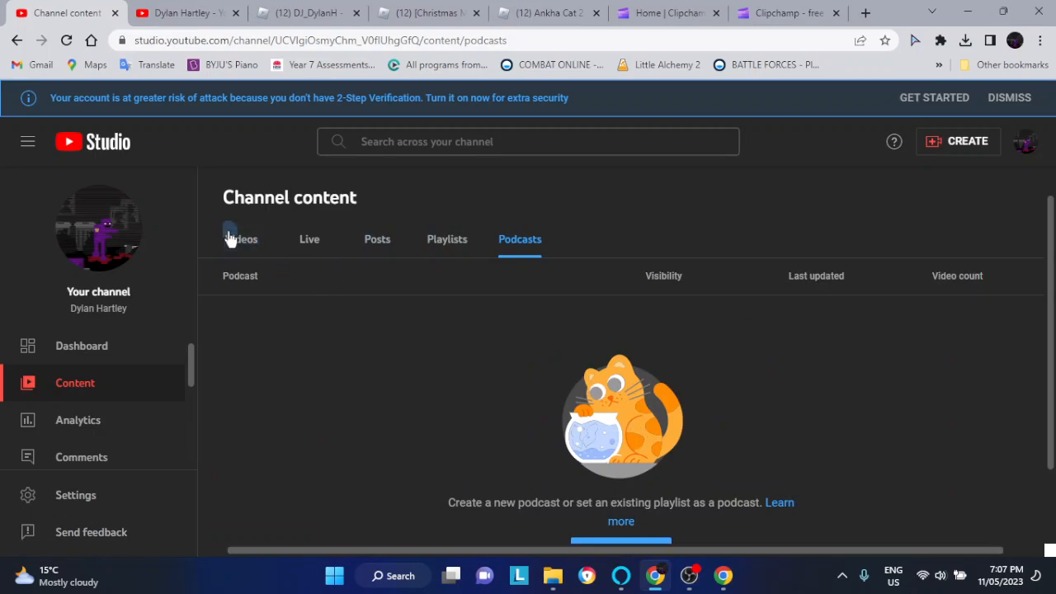
left_click(241, 239)
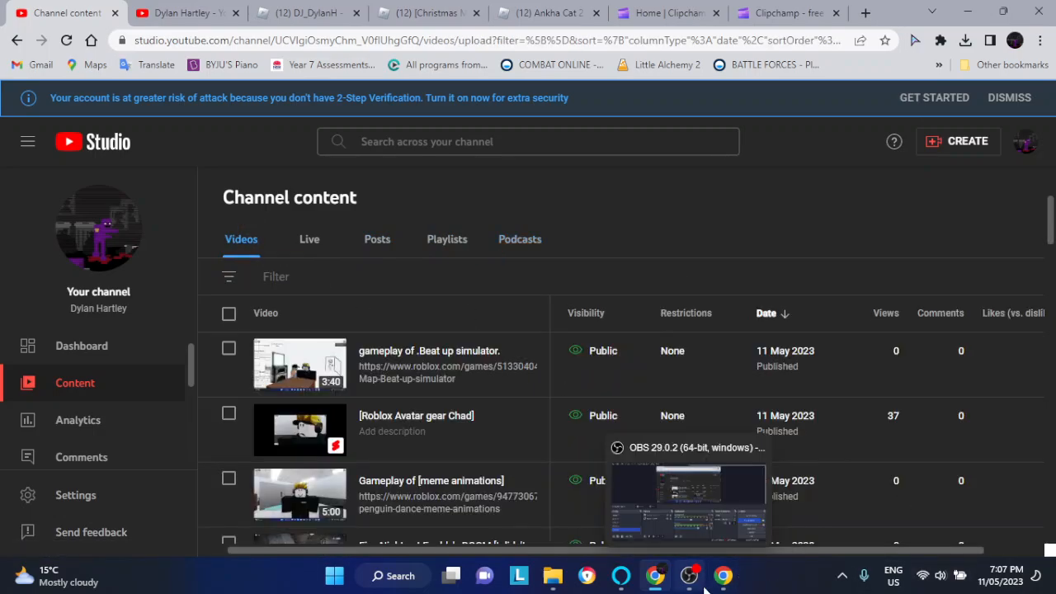
left_click(690, 575)
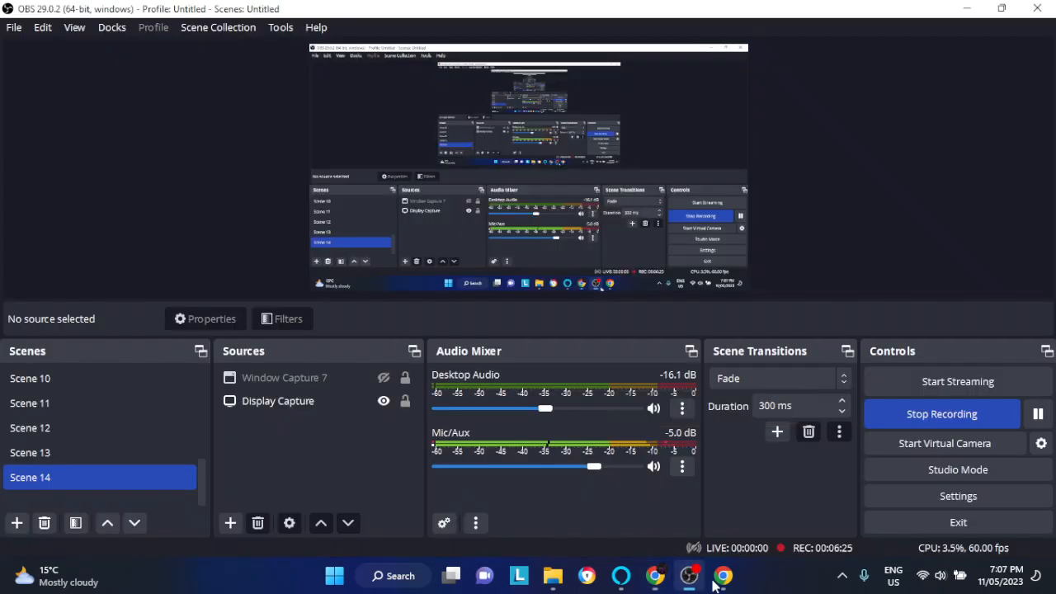